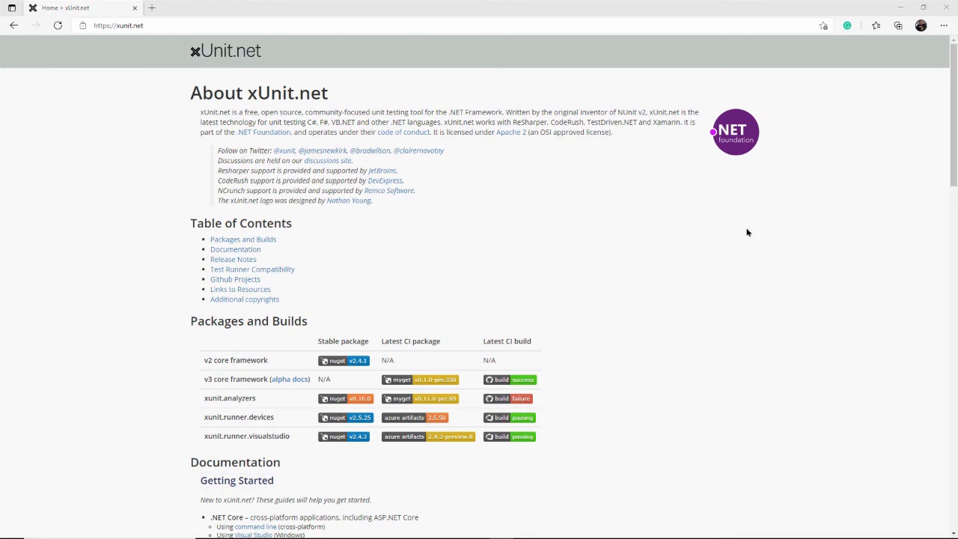
{"action": "mouse_move", "coordinate": [639, 30]}
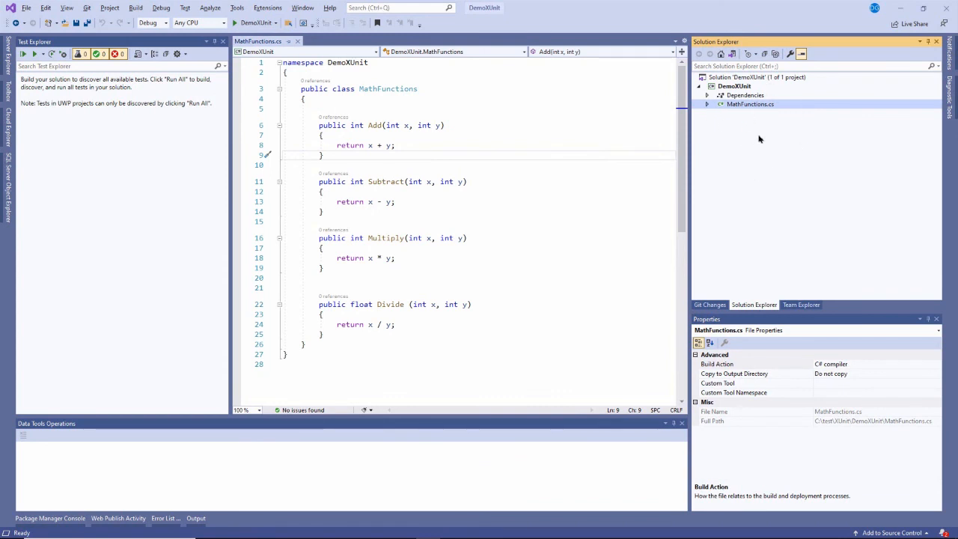
{"action": "mouse_move", "coordinate": [740, 166]}
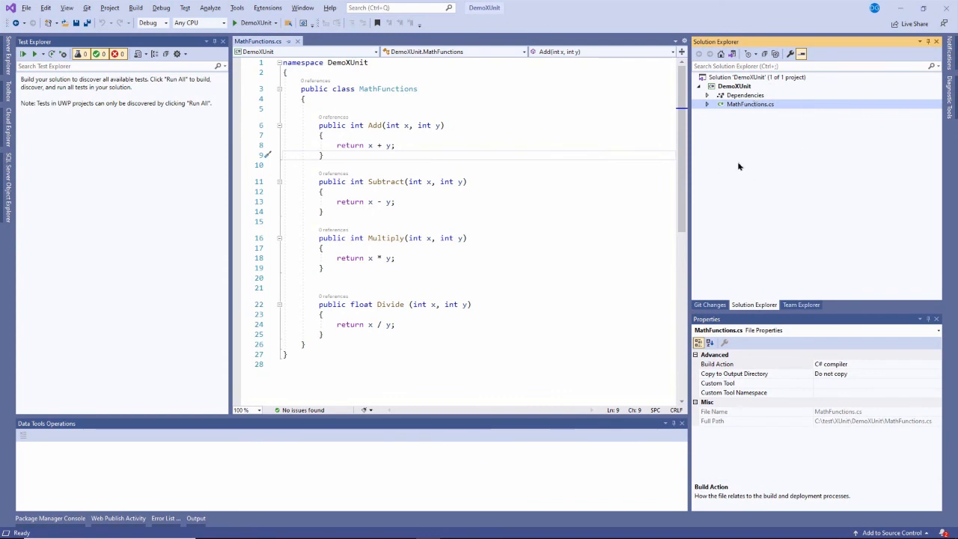
{"action": "mouse_move", "coordinate": [635, 200]}
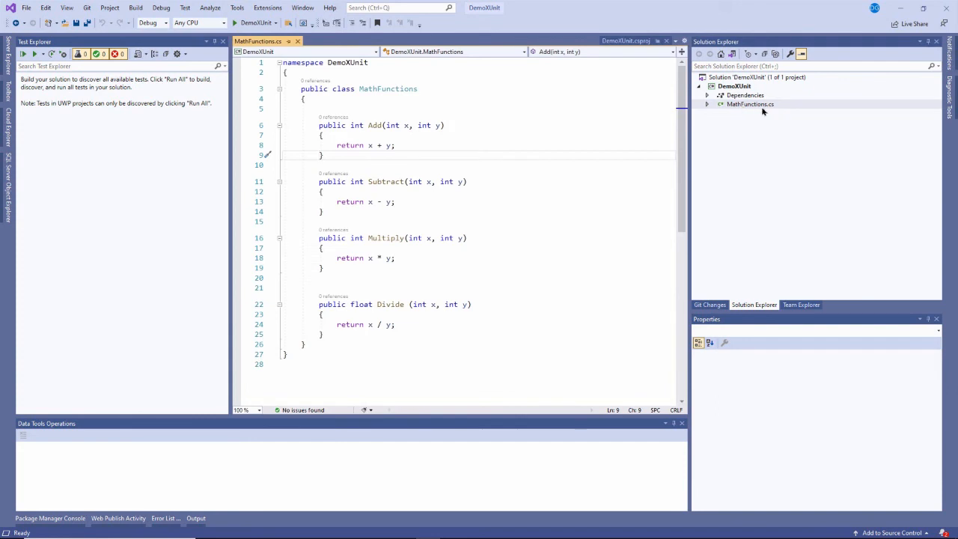
Highlight the Add method name in the code, then clear the highlight
{"action": "double_click", "coordinate": [375, 125]}
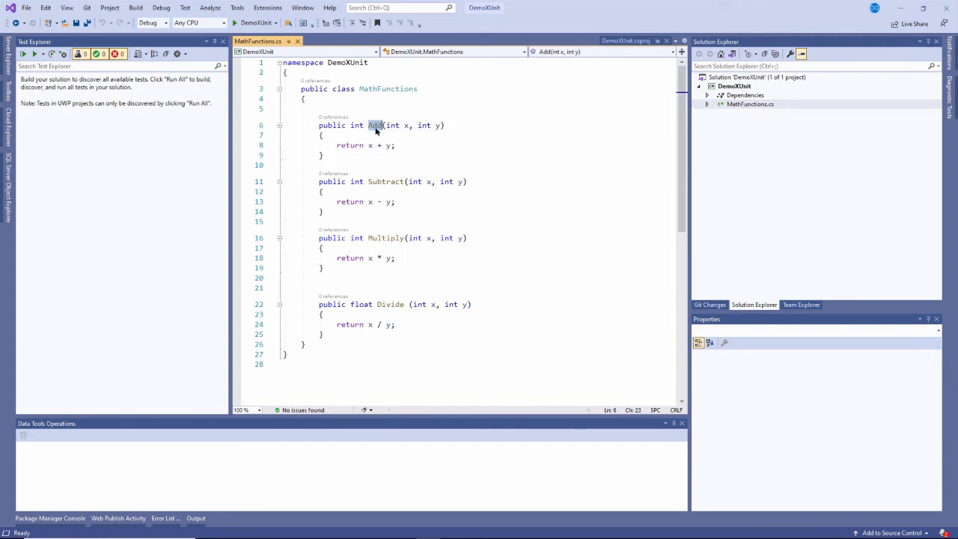
{"action": "left_click", "coordinate": [377, 238]}
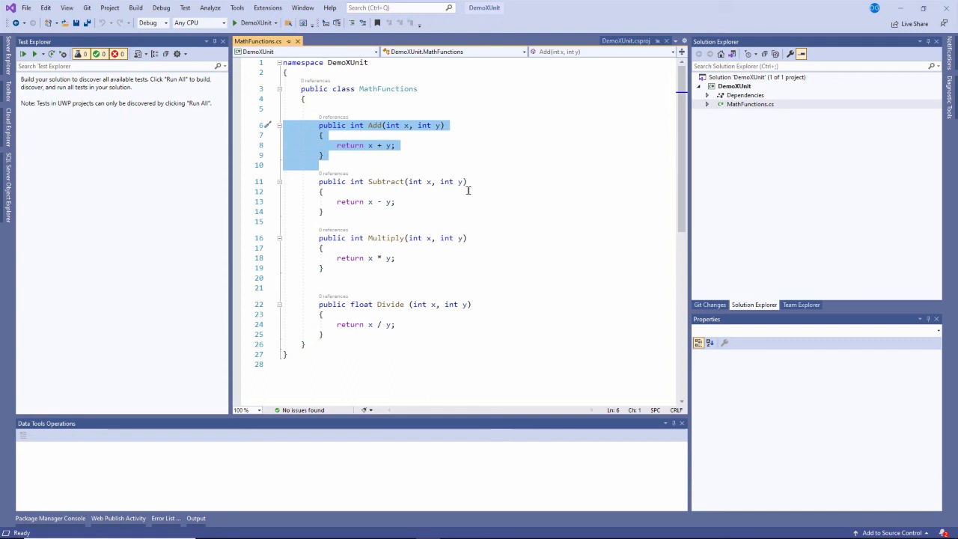
{"action": "left_click", "coordinate": [425, 125]}
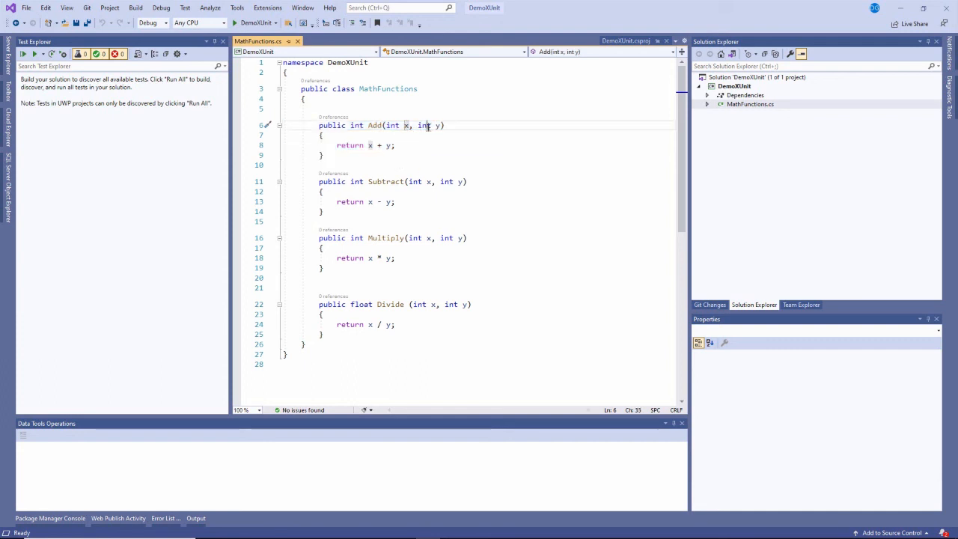
{"action": "left_click", "coordinate": [395, 145]}
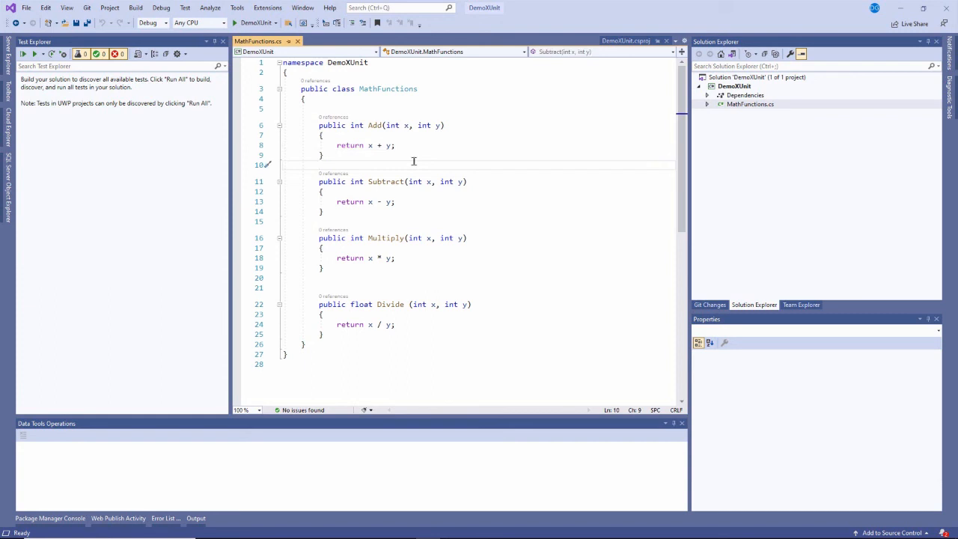
Add a new project to the DemoXUnit solution using the C# xUnit Test Project template
{"action": "left_click", "coordinate": [757, 77]}
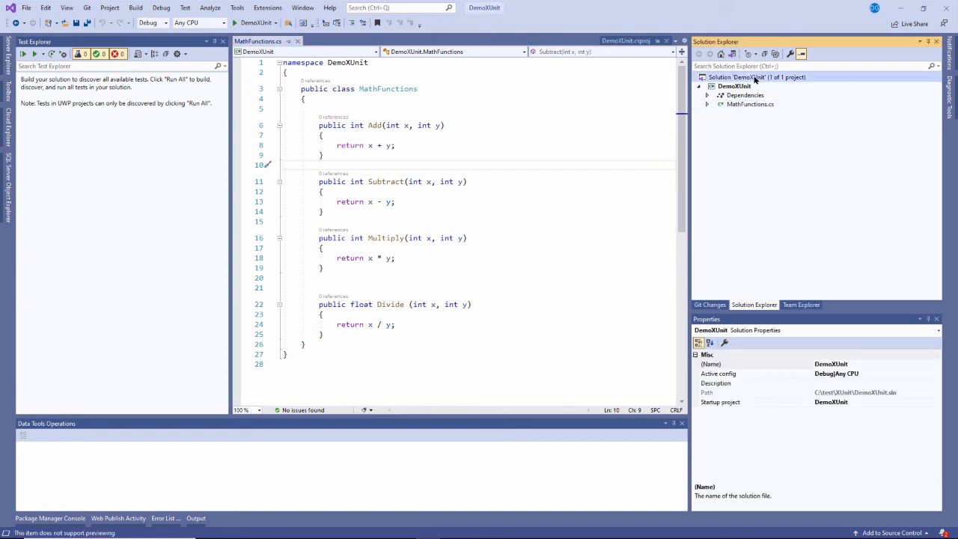
{"action": "right_click", "coordinate": [756, 77]}
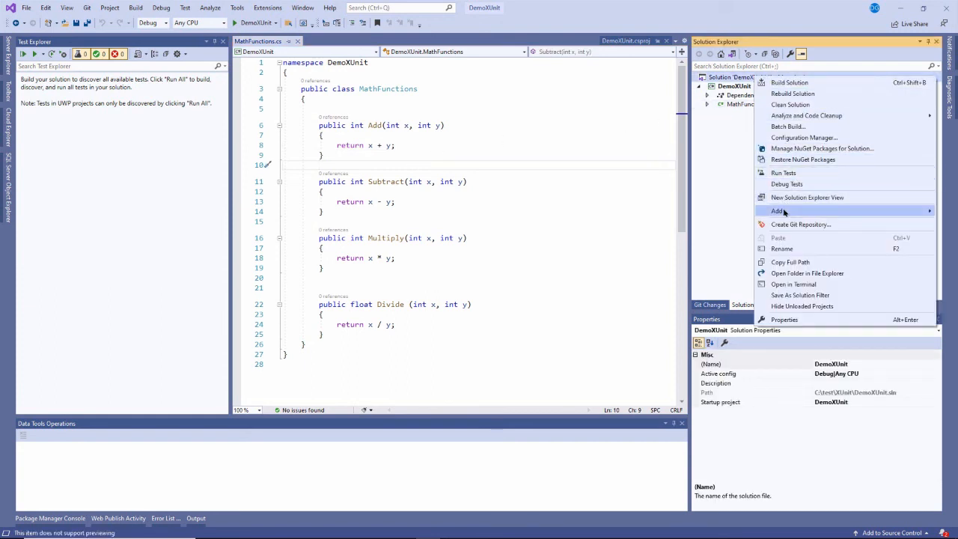
{"action": "left_click", "coordinate": [779, 210]}
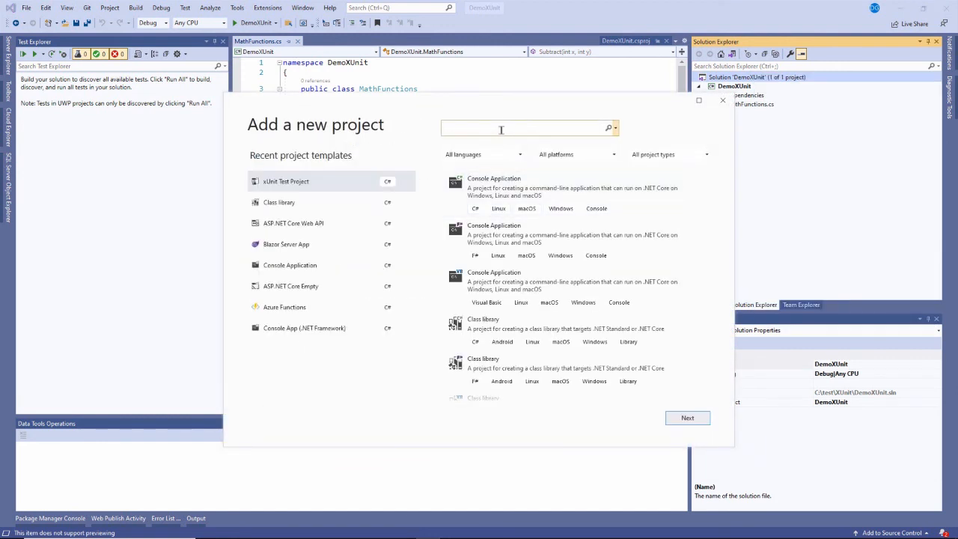
{"action": "type", "text": "xunit"}
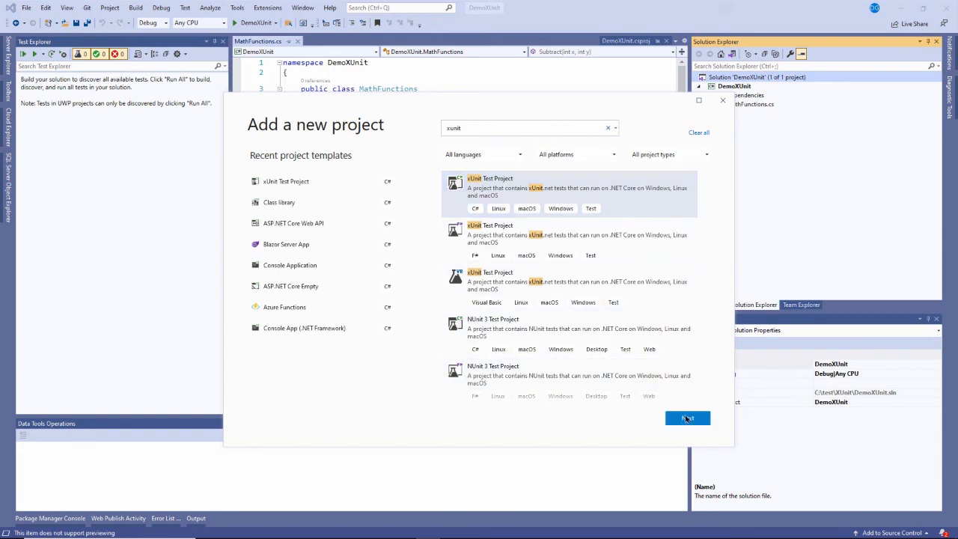
{"action": "left_click", "coordinate": [687, 418]}
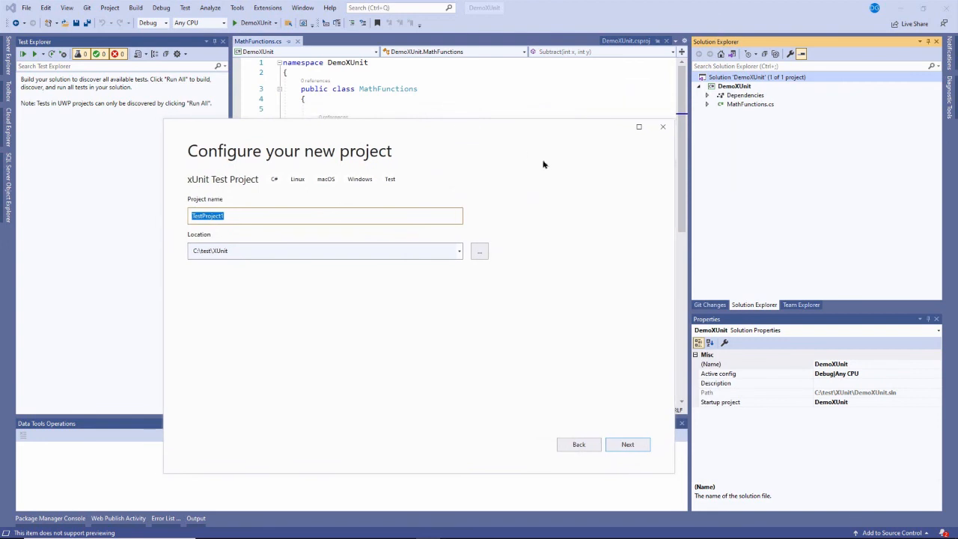
Name the project DemoXUnit.Tests and create it targeting .NET Core 3.1
{"action": "type", "text": "DemoXUnit.T"}
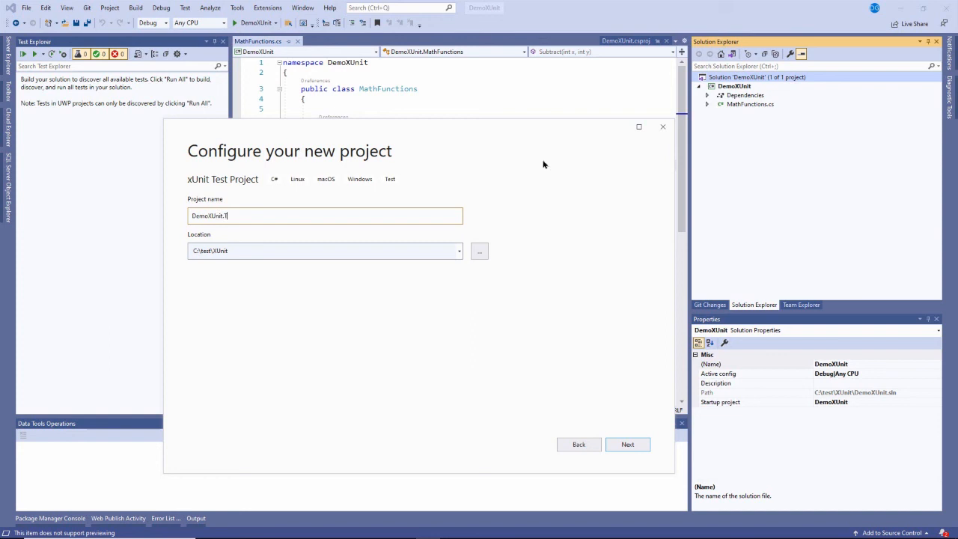
{"action": "type", "text": "est"}
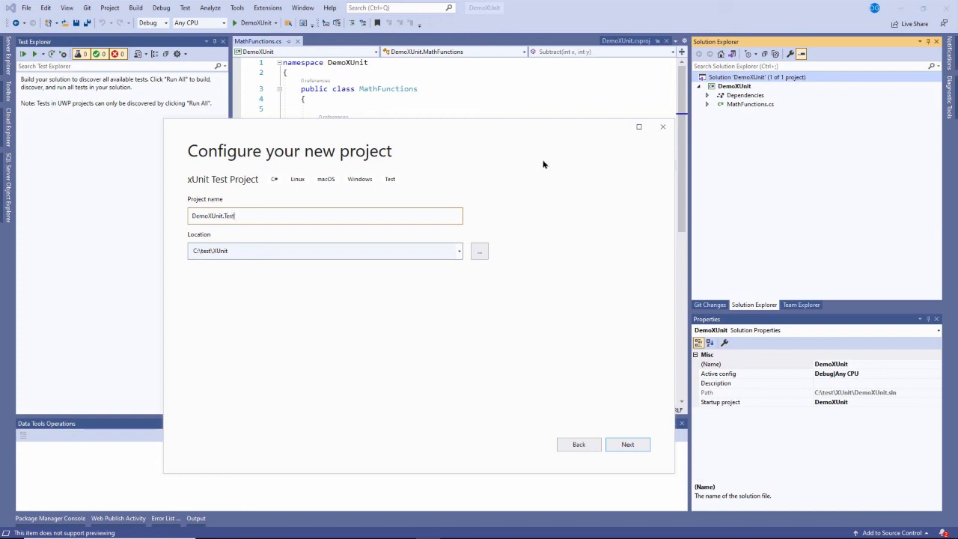
{"action": "type", "text": "s"}
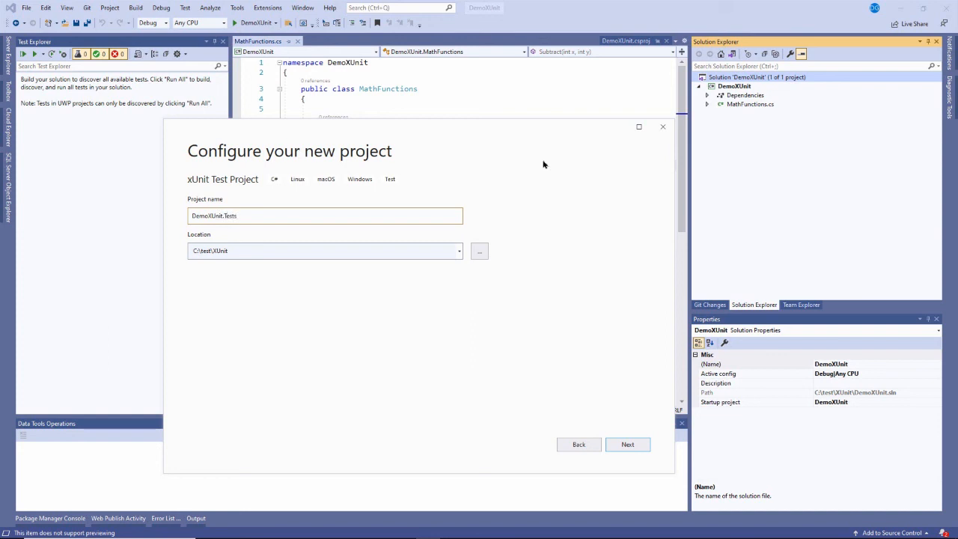
{"action": "mouse_move", "coordinate": [504, 254]}
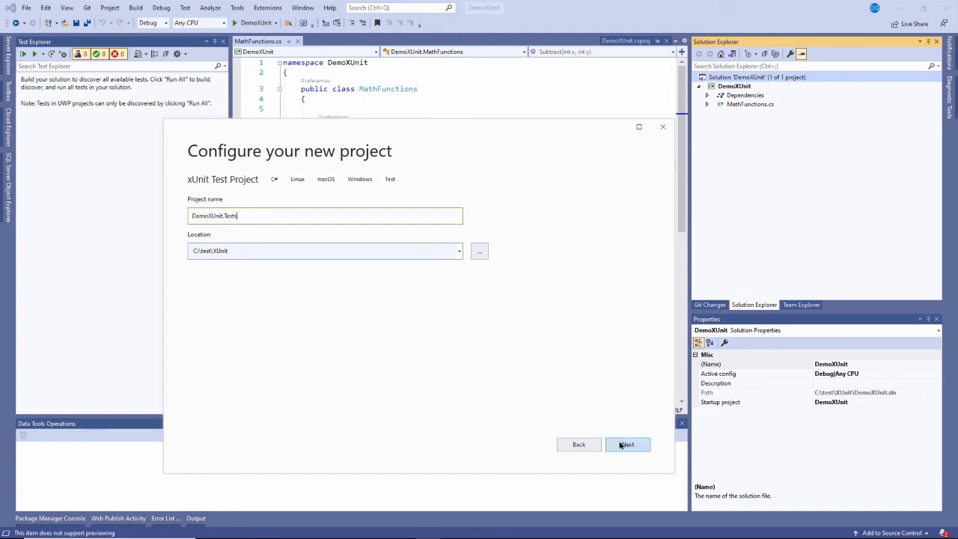
{"action": "left_click", "coordinate": [628, 444]}
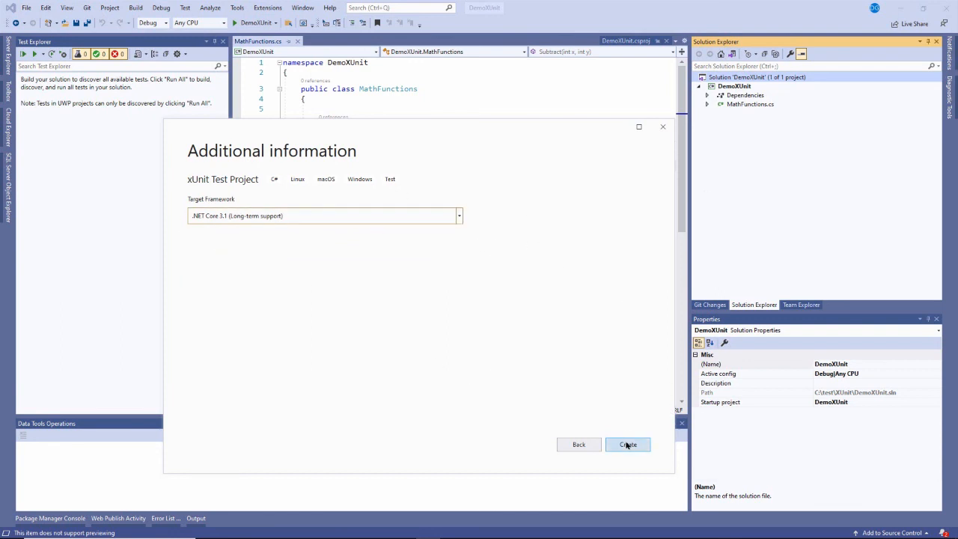
{"action": "left_click", "coordinate": [628, 445]}
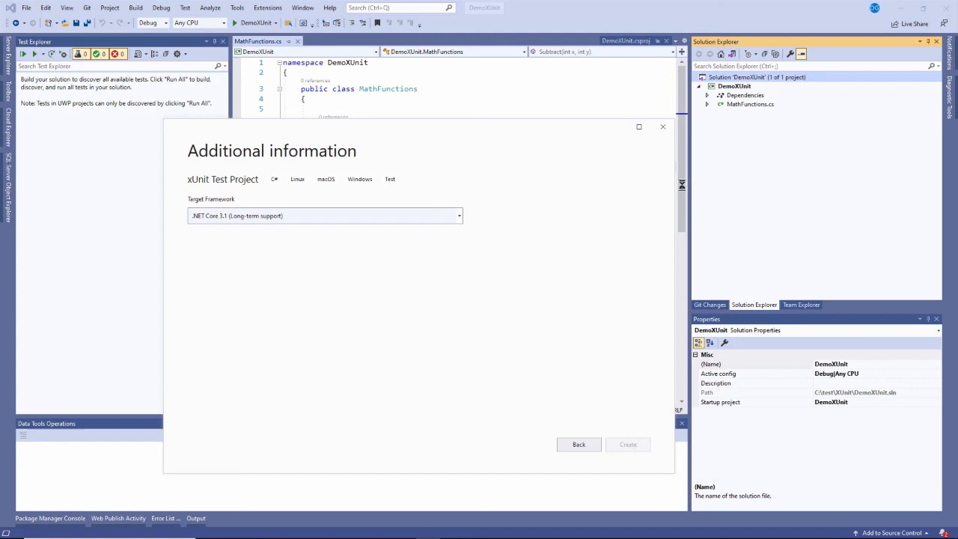
{"action": "left_click", "coordinate": [627, 444]}
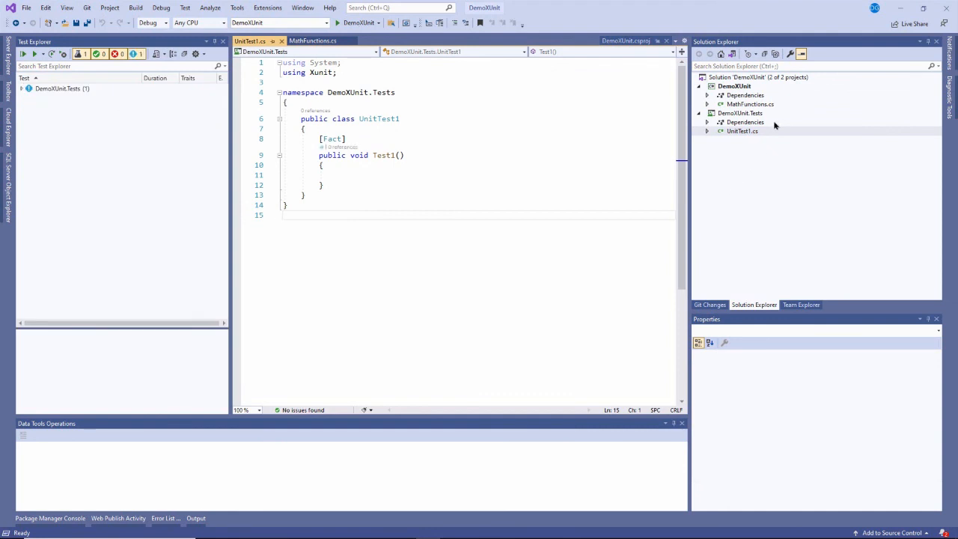
Remove UnitTest1.cs and add a new class item named MathFunctionTests.cs
{"action": "left_click", "coordinate": [742, 131]}
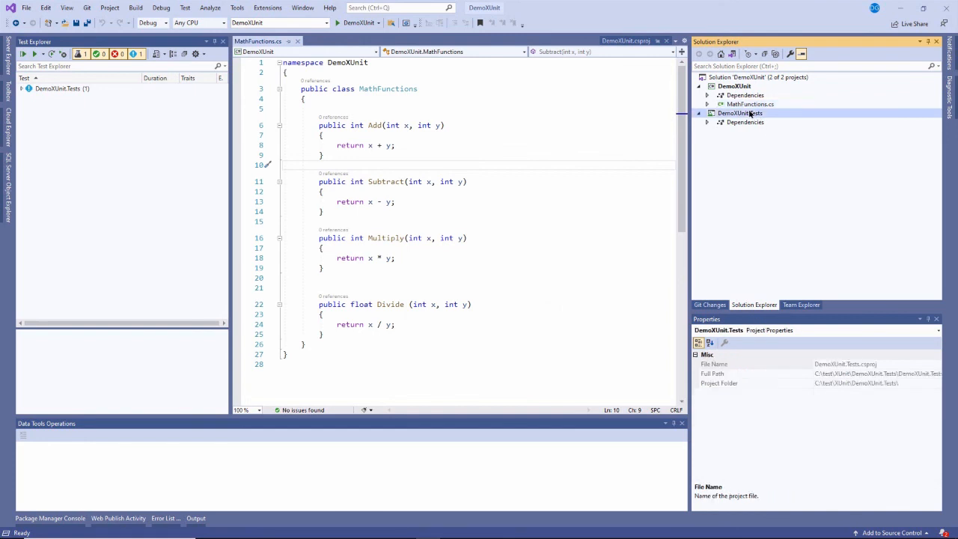
{"action": "right_click", "coordinate": [740, 113]}
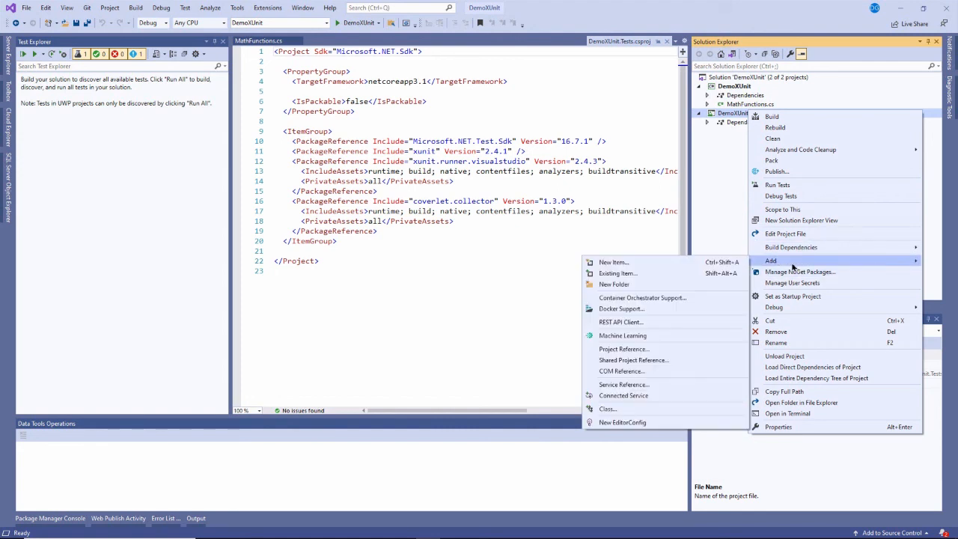
{"action": "left_click", "coordinate": [614, 262]}
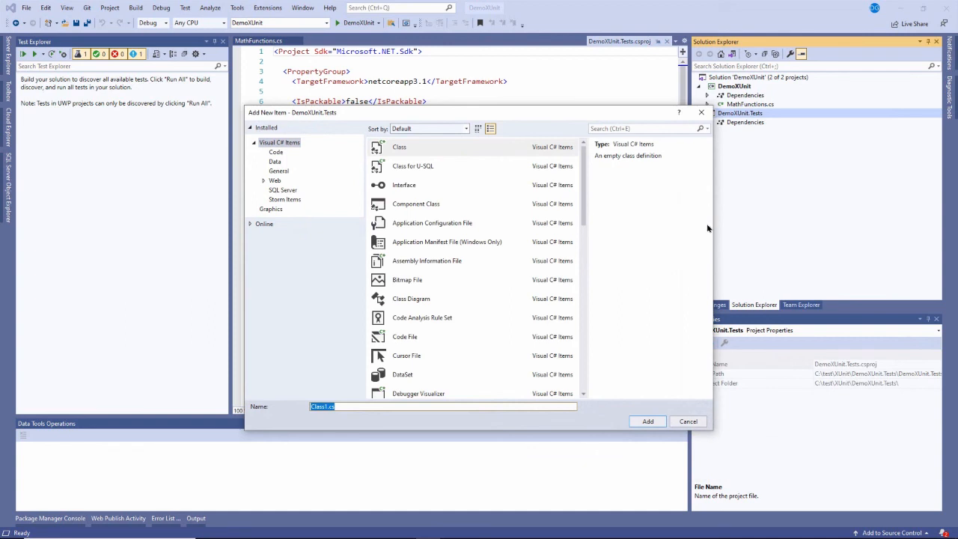
{"action": "type", "text": "Mat"}
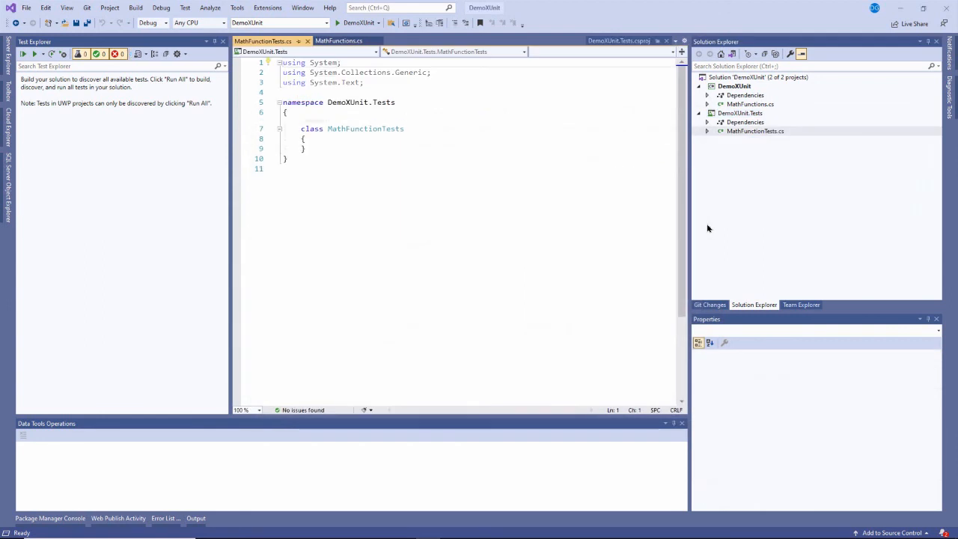
Make MathFunctionTests public and add a DemoXUnit project reference to DemoXUnit.Tests
{"action": "left_click", "coordinate": [302, 128]}
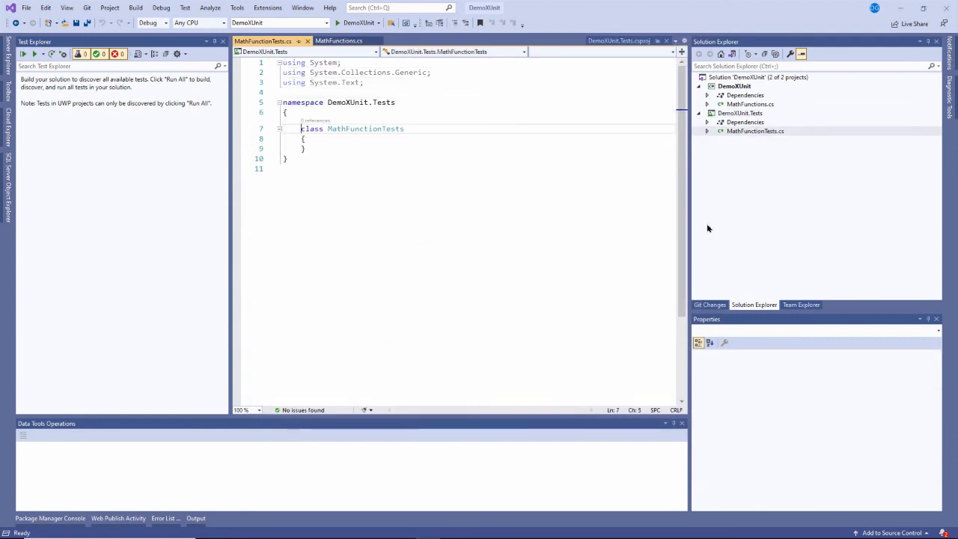
{"action": "type", "text": "public"}
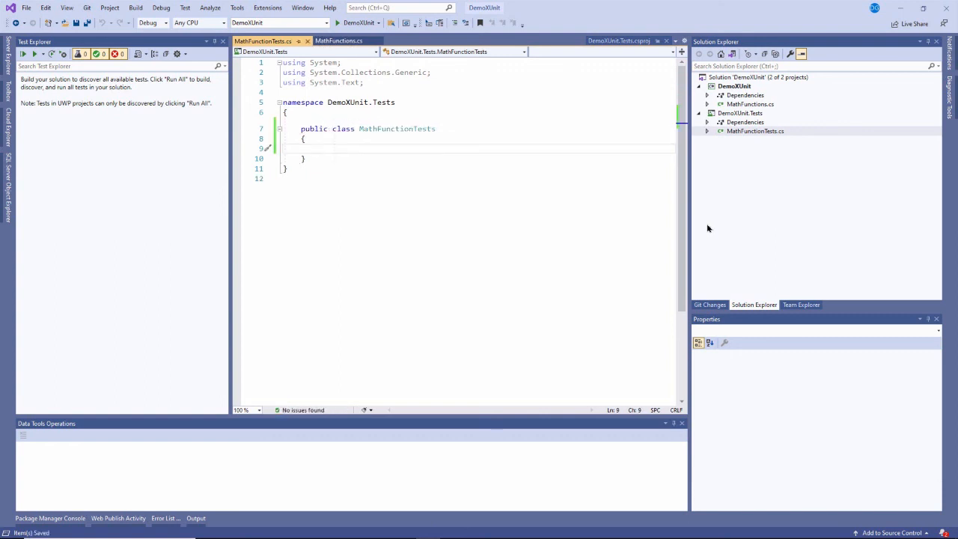
{"action": "right_click", "coordinate": [740, 122]}
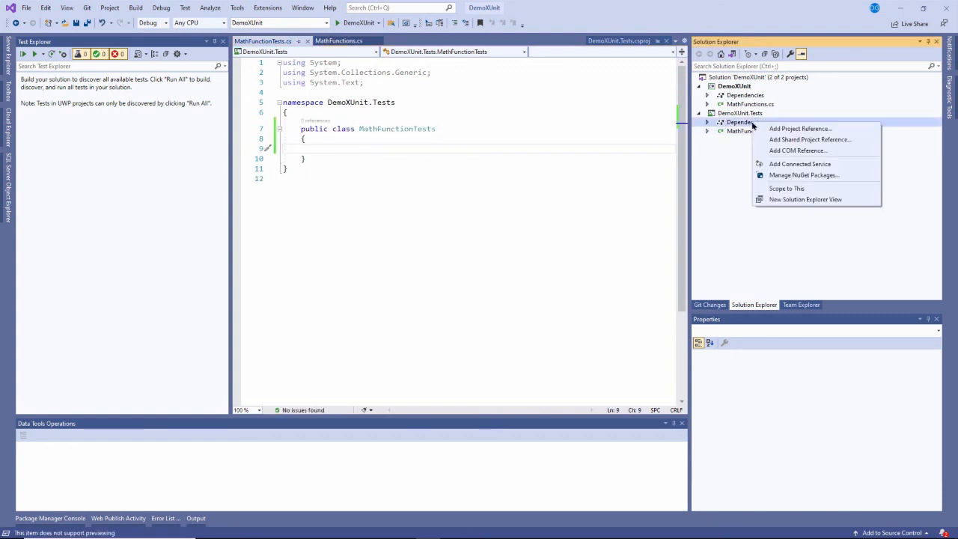
{"action": "left_click", "coordinate": [800, 129]}
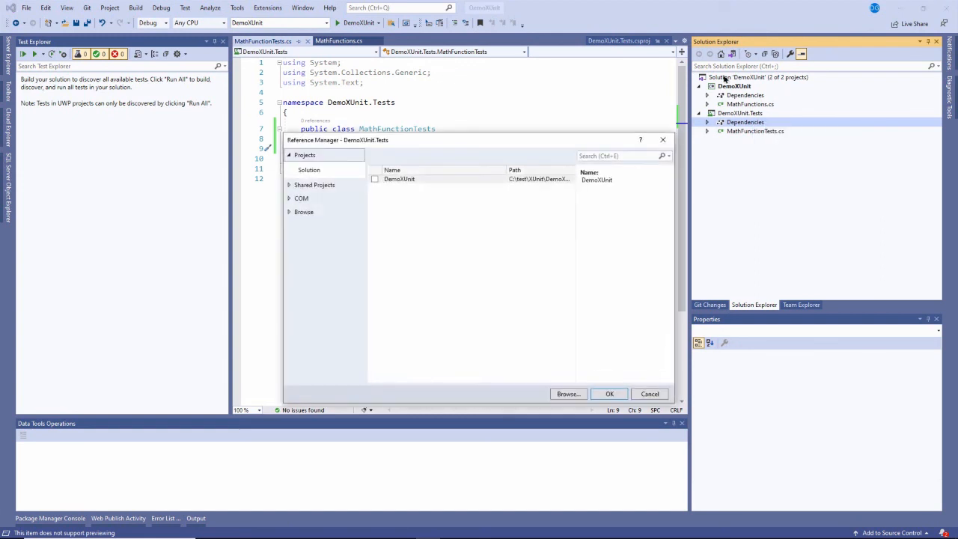
{"action": "left_click", "coordinate": [374, 178]}
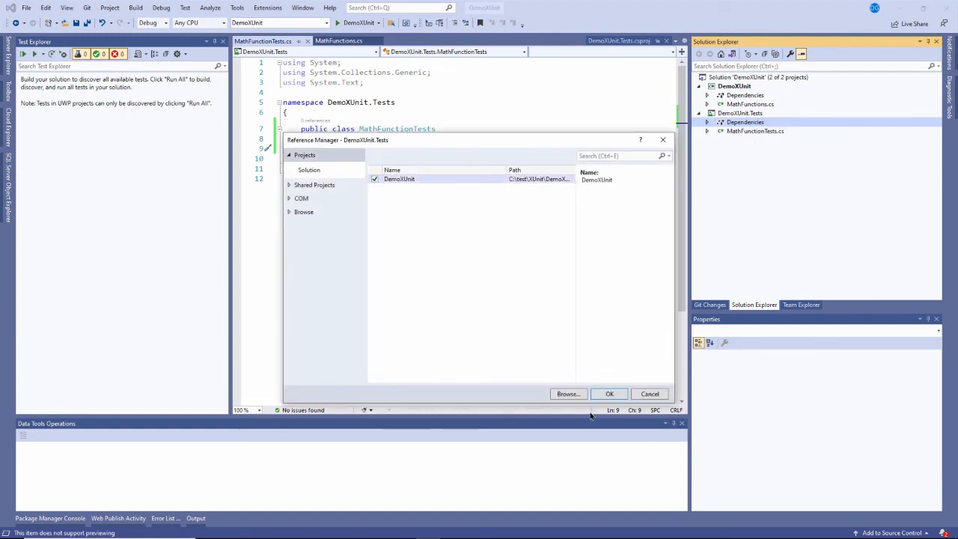
{"action": "left_click", "coordinate": [609, 394]}
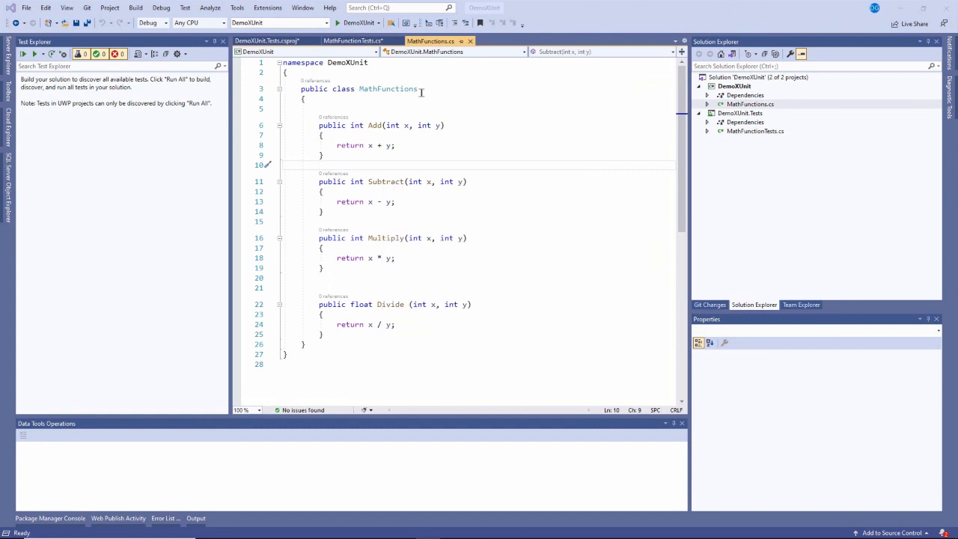
Declare public void TestAdd_GivenPostiveInputs_ShouldReturnSum() inside the MathFunctionTests class
{"action": "left_click", "coordinate": [352, 41]}
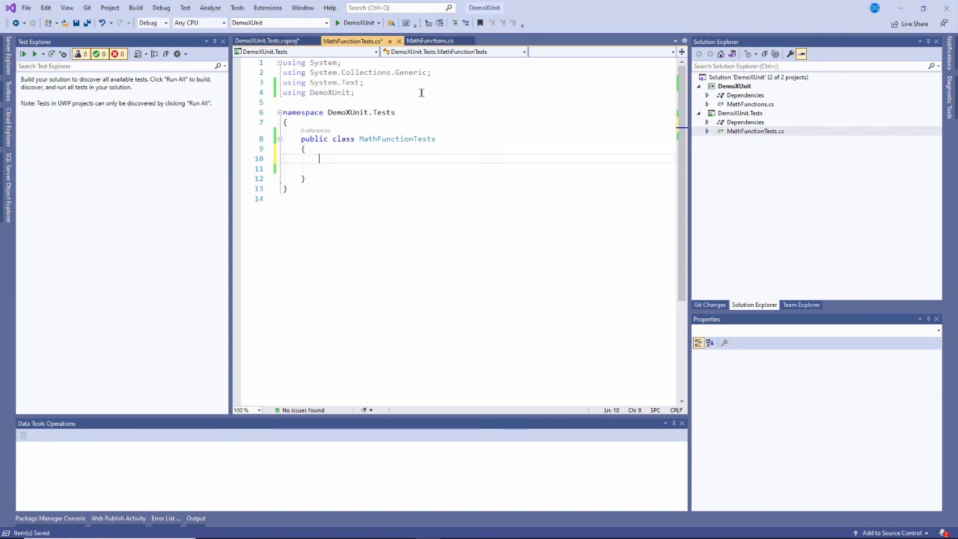
{"action": "key", "text": "enter"}
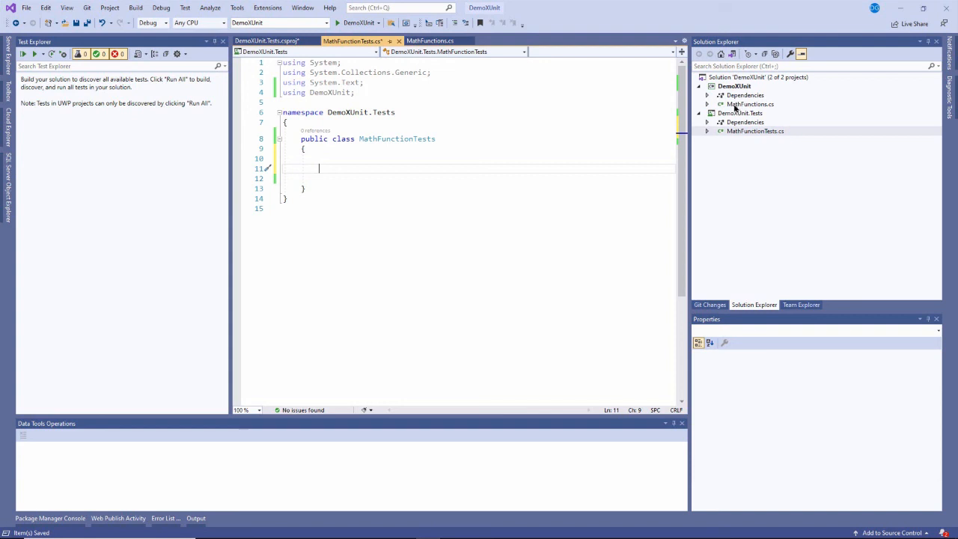
{"action": "left_click", "coordinate": [430, 40]}
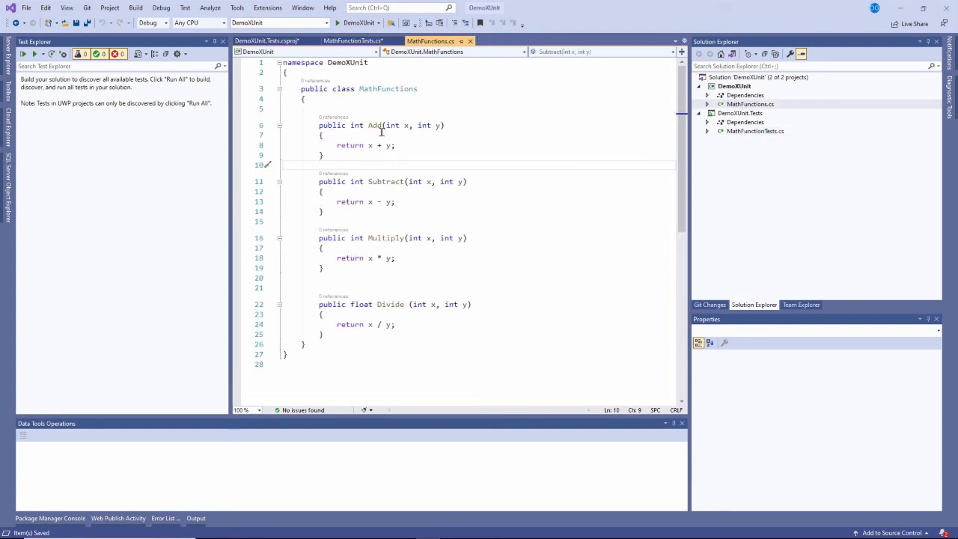
{"action": "left_click", "coordinate": [352, 40]}
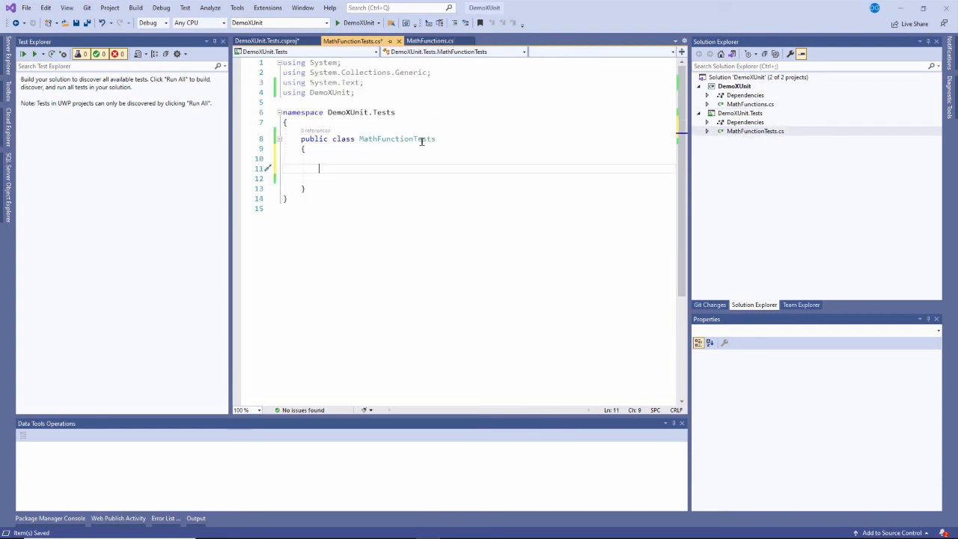
{"action": "type", "text": "public"}
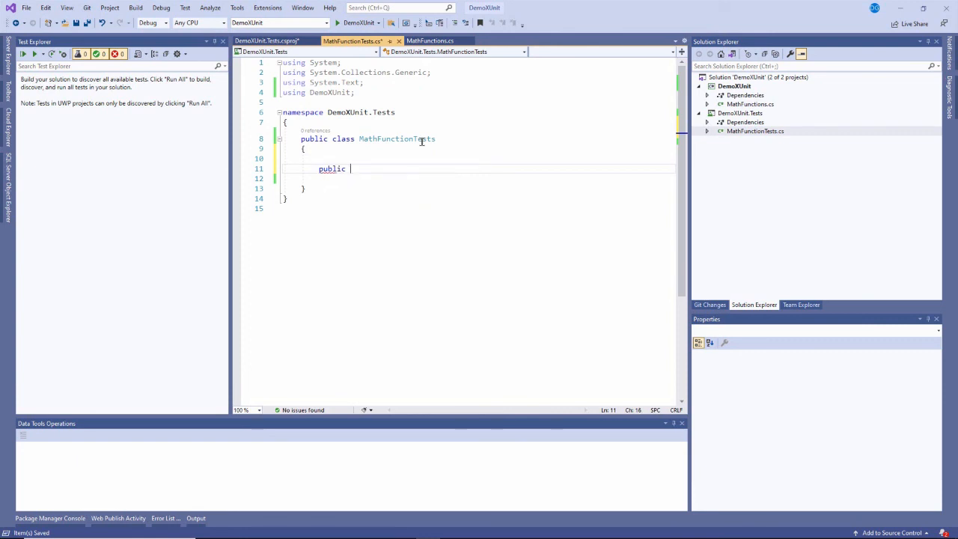
{"action": "type", "text": "void"}
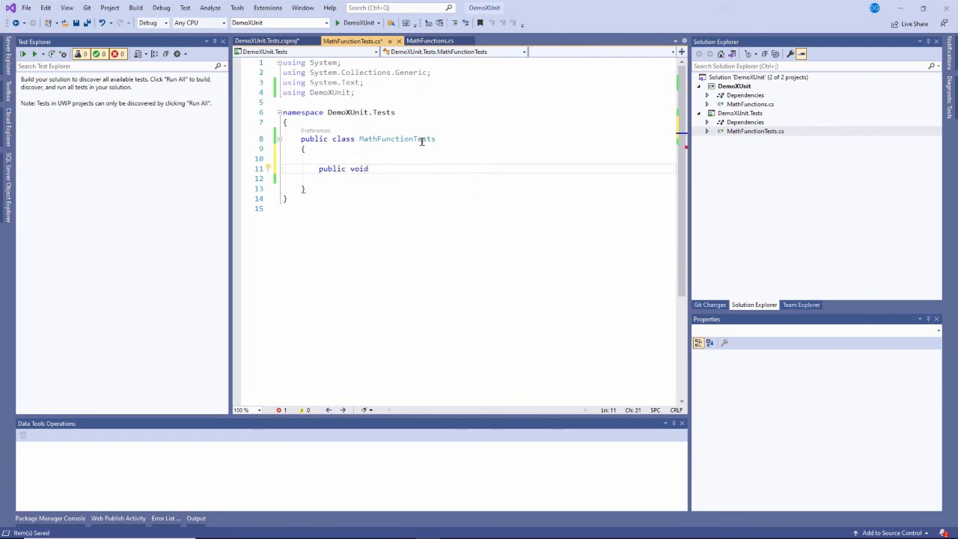
{"action": "type", "text": "Test"}
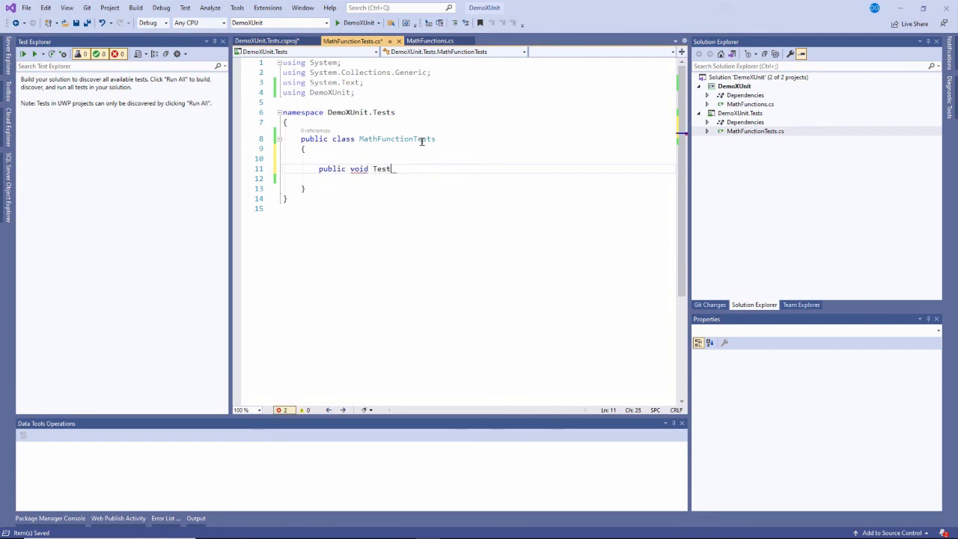
{"action": "type", "text": "Add"}
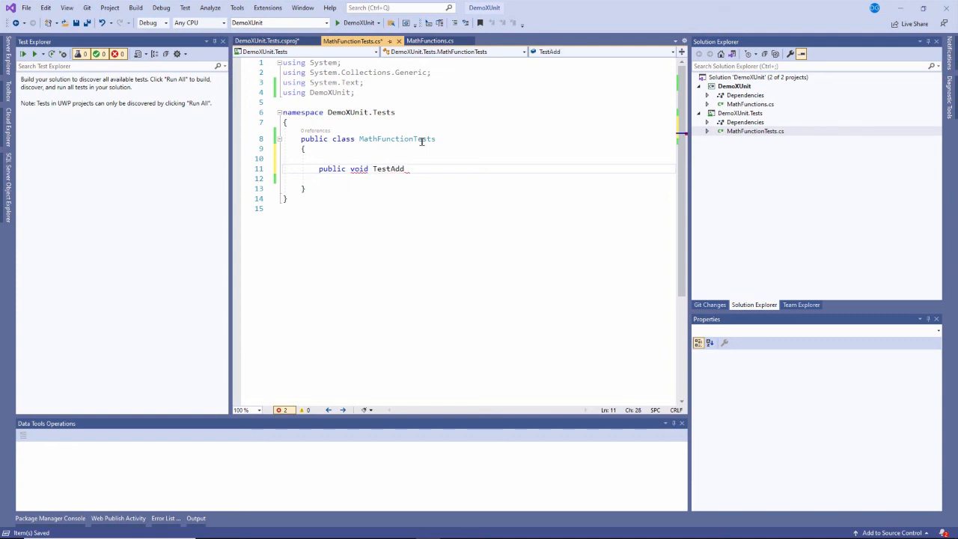
{"action": "type", "text": "_GivenPostiveInputs_ShouldReturn"}
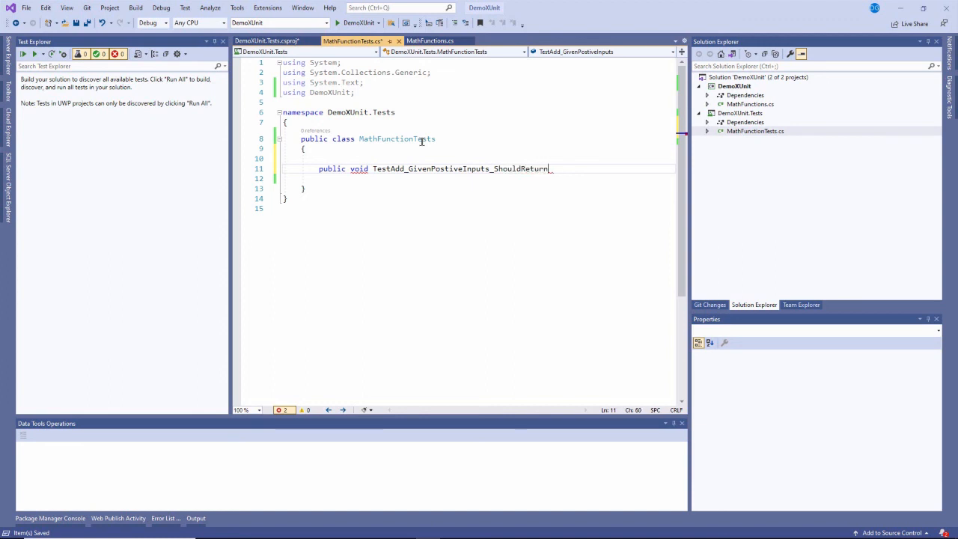
{"action": "type", "text": "Sum()"}
{"action": "left_click", "coordinate": [480, 178]}
{"action": "type", "text": "{"}
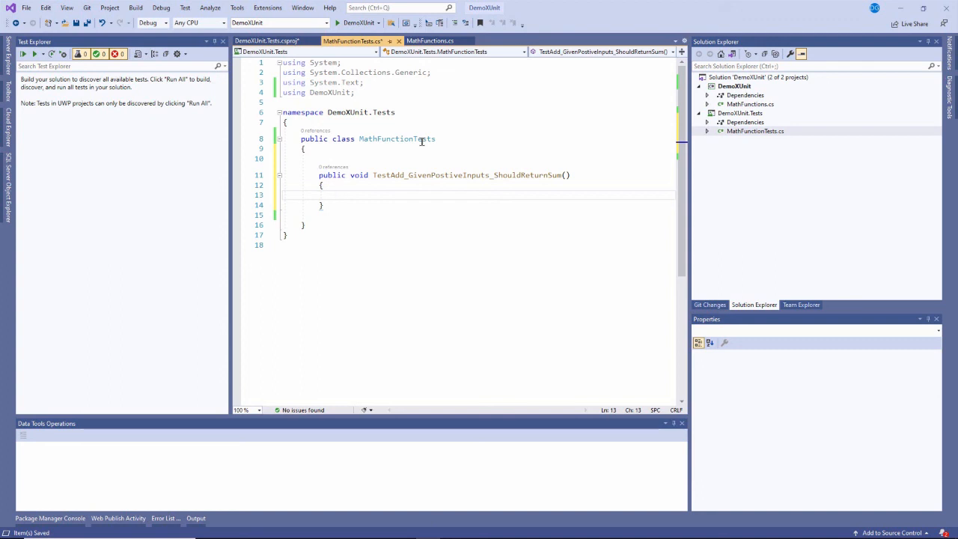
Write // Arrange, // Act and // Assert comments on separate lines in the method body
{"action": "type", "text": "// Arrange"}
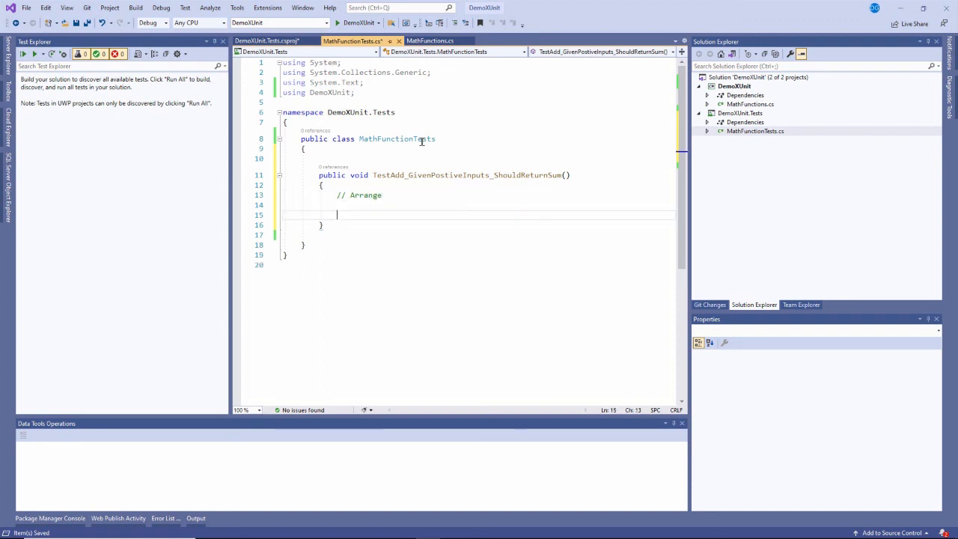
{"action": "type", "text": "// Act"}
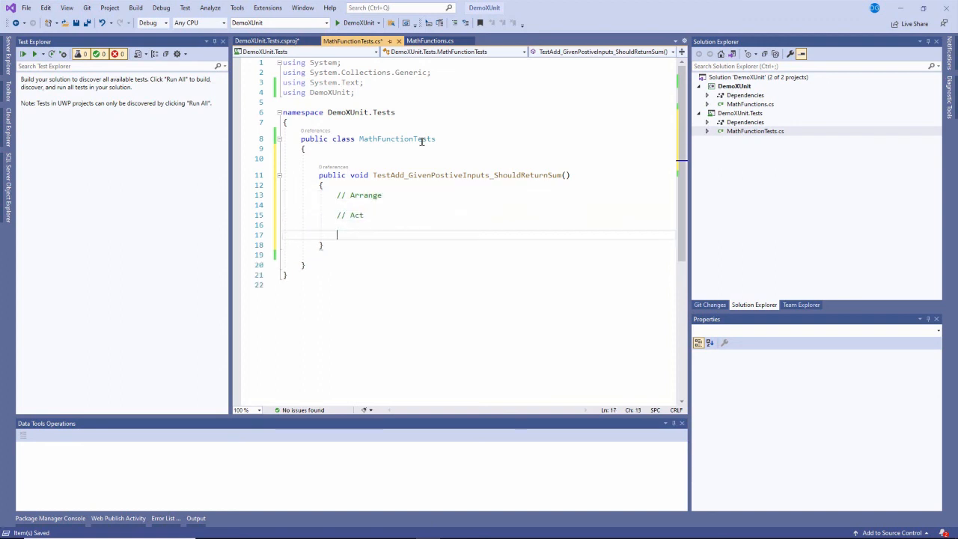
{"action": "type", "text": "// Assert"}
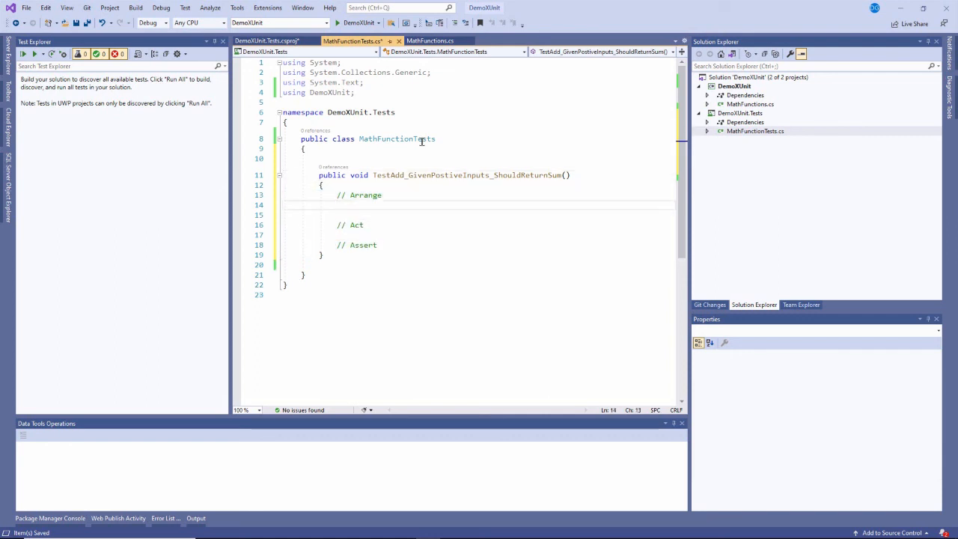
Arrange int firstNumber = 15 and int secondNumber = 30
{"action": "type", "text": "int firstNumbe"}
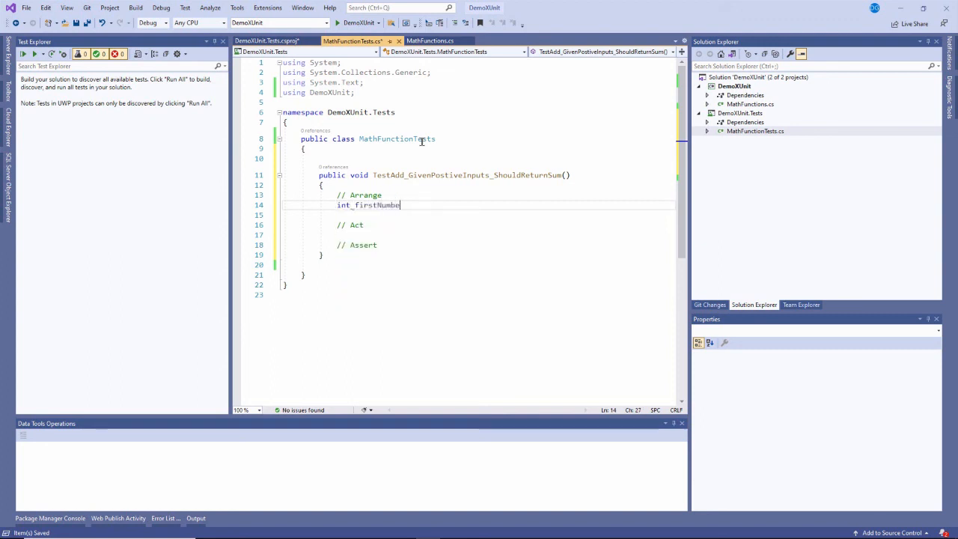
{"action": "type", "text": "= 15"}
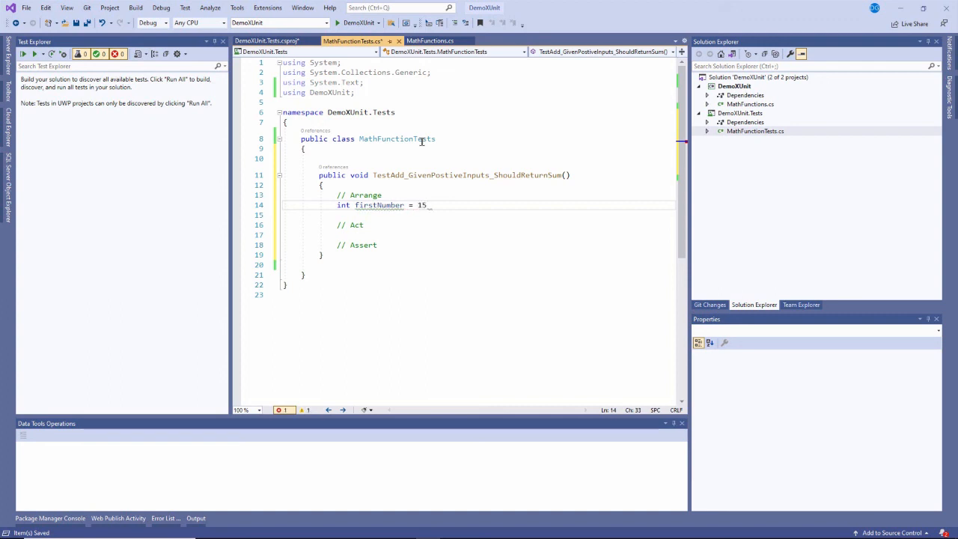
{"action": "type", "text": ";"}
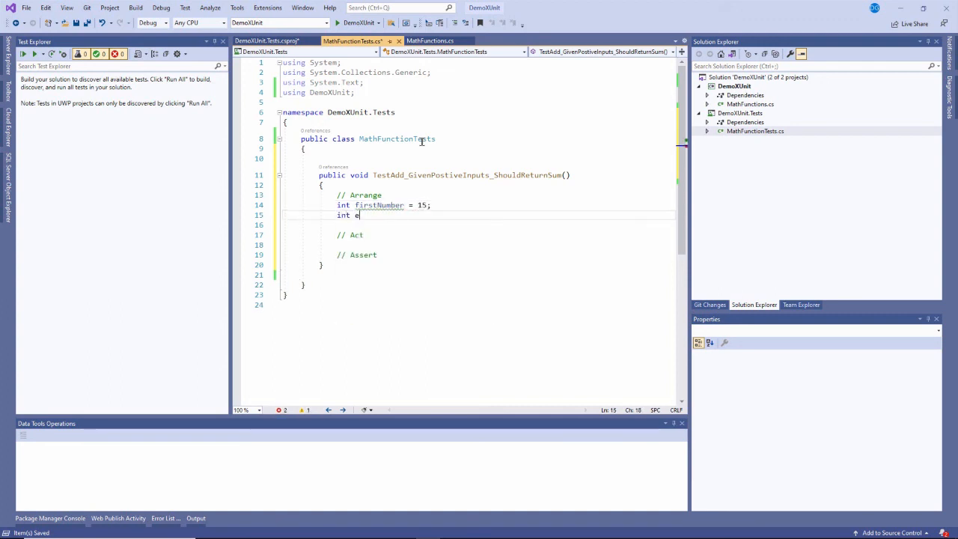
{"action": "type", "text": "secondNum"}
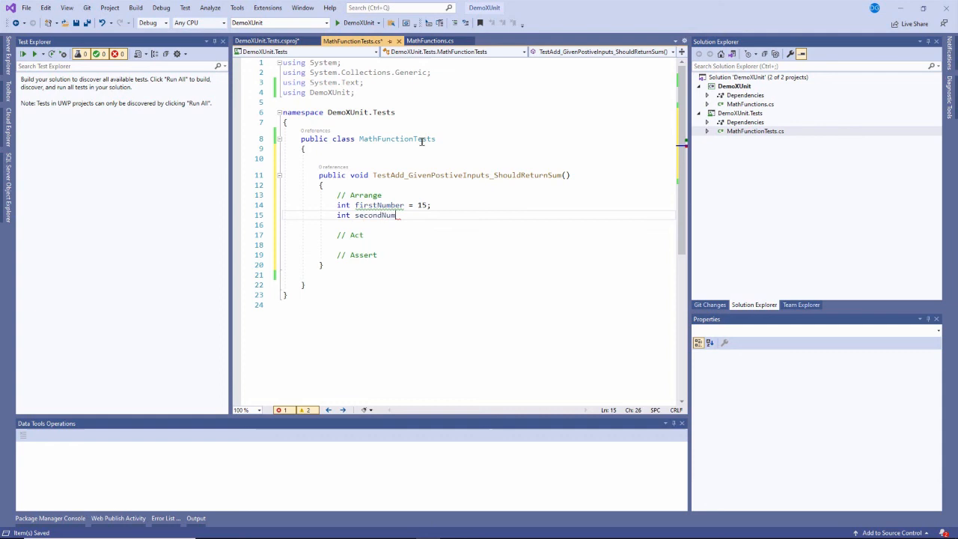
{"action": "type", "text": "="}
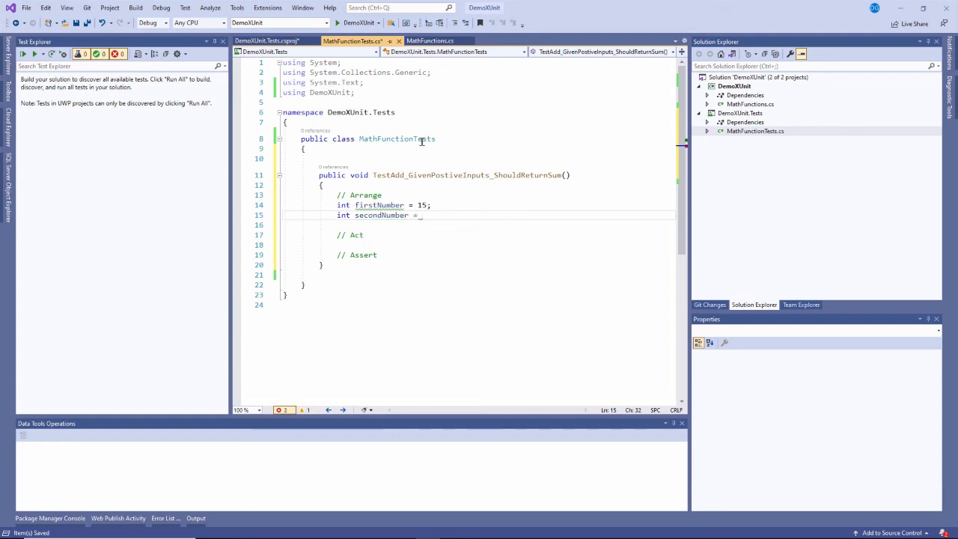
{"action": "type", "text": "30;"}
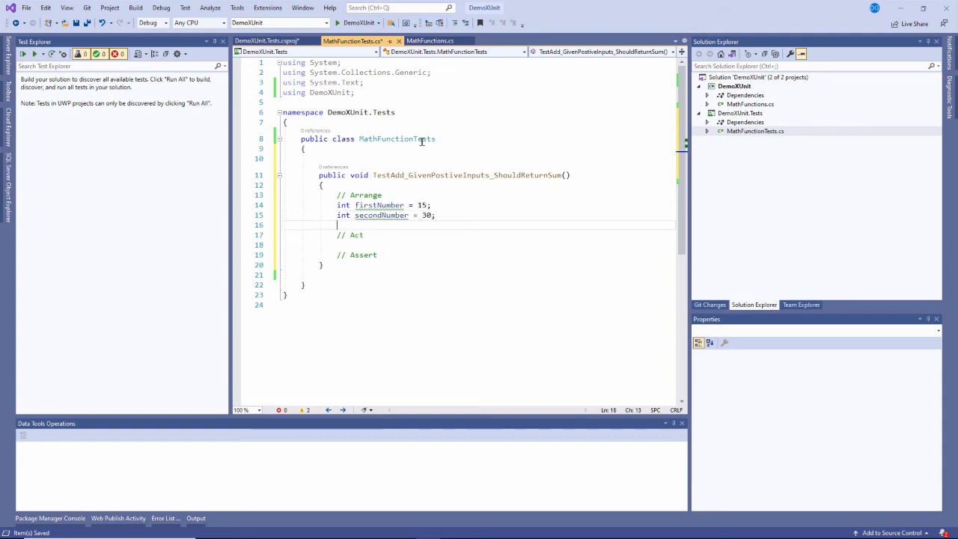
{"action": "key", "text": "enter"}
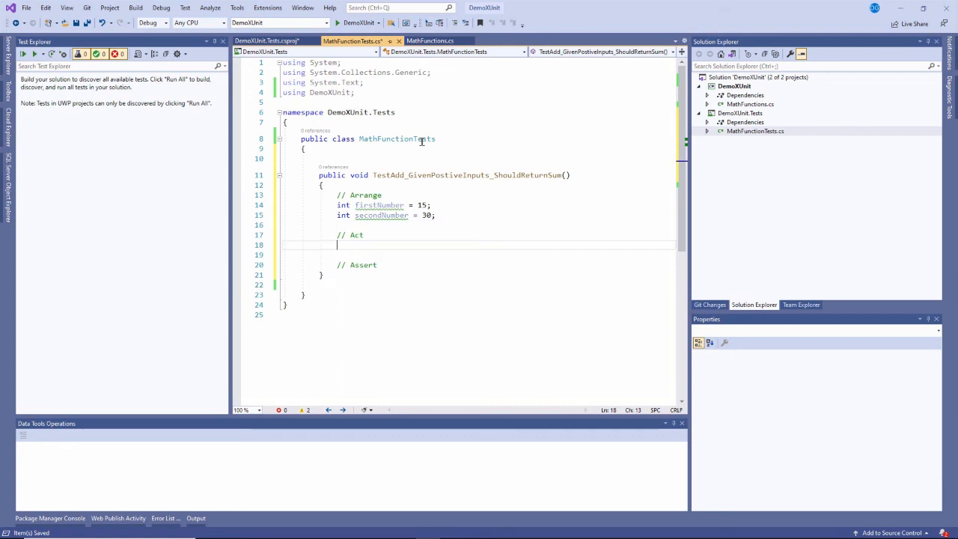
Create a MathFunctions instance and store mathFunctions.Add(firstNumber, secondNumber) in result
{"action": "type", "text": "var"}
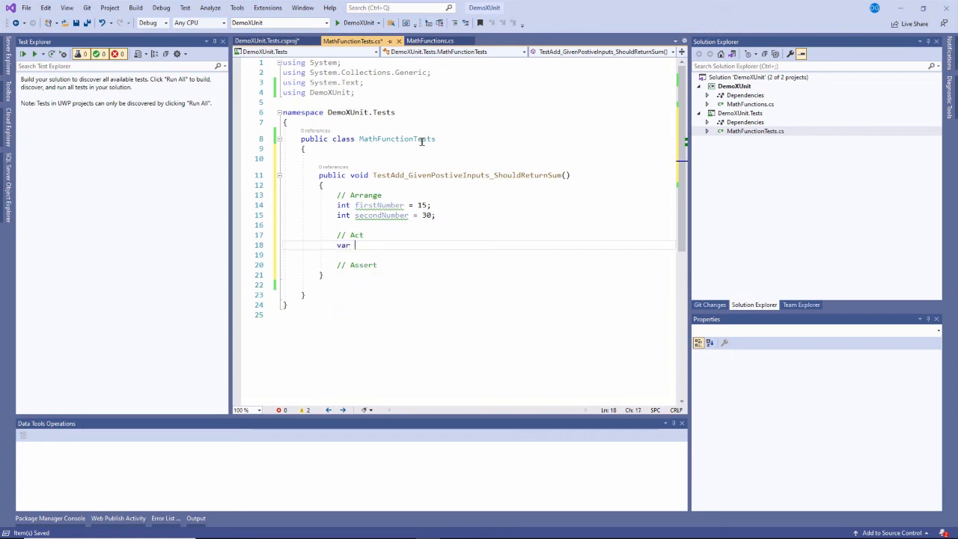
{"action": "type", "text": "mathFunc"}
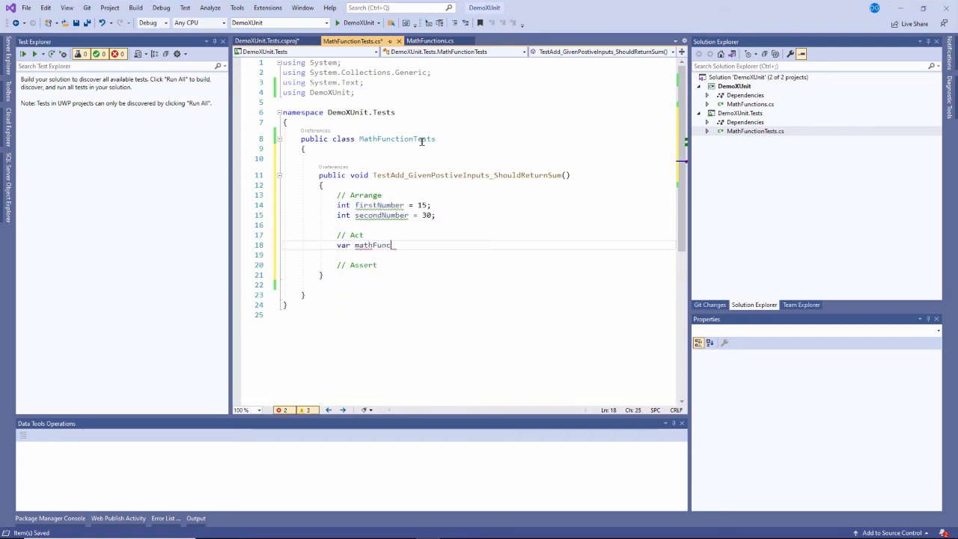
{"action": "type", "text": "tions = new Math"}
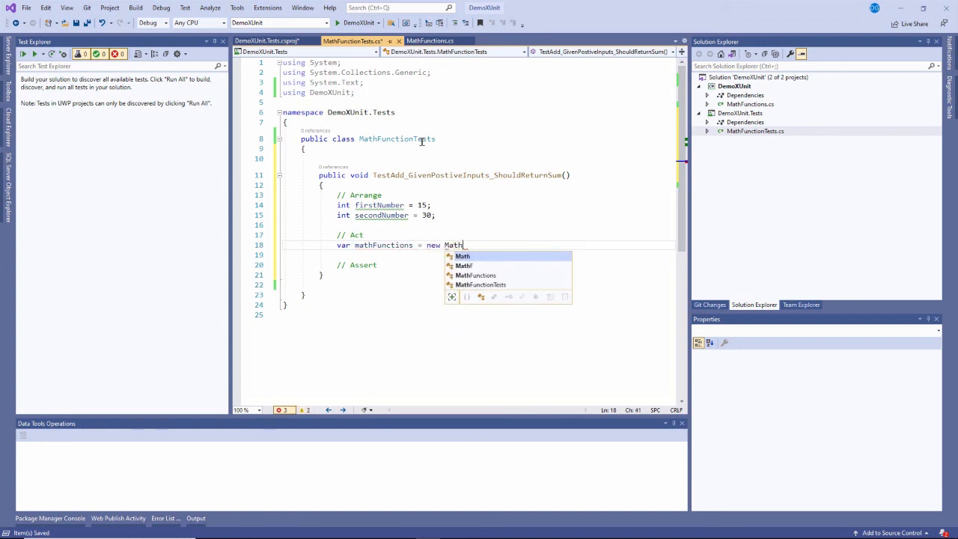
{"action": "type", "text": "Functions();"}
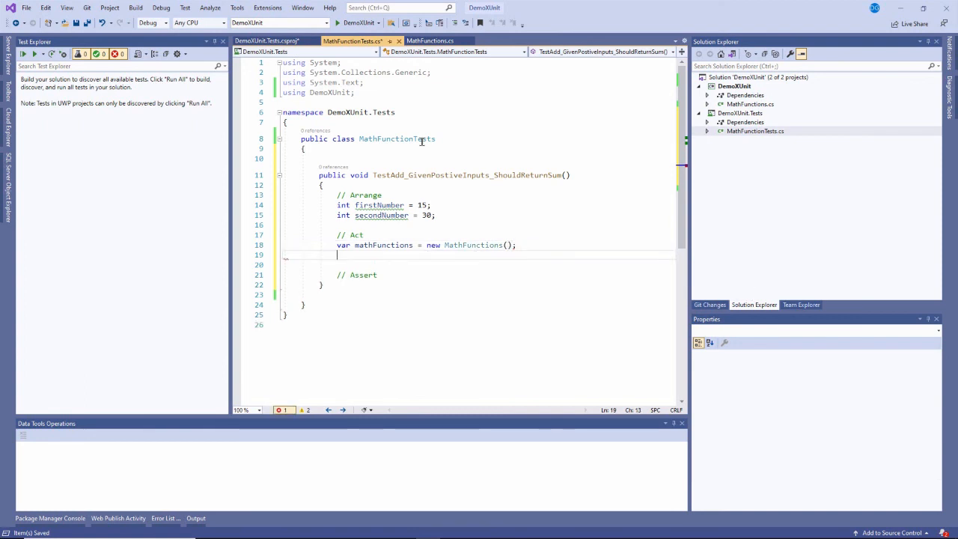
{"action": "type", "text": "int"}
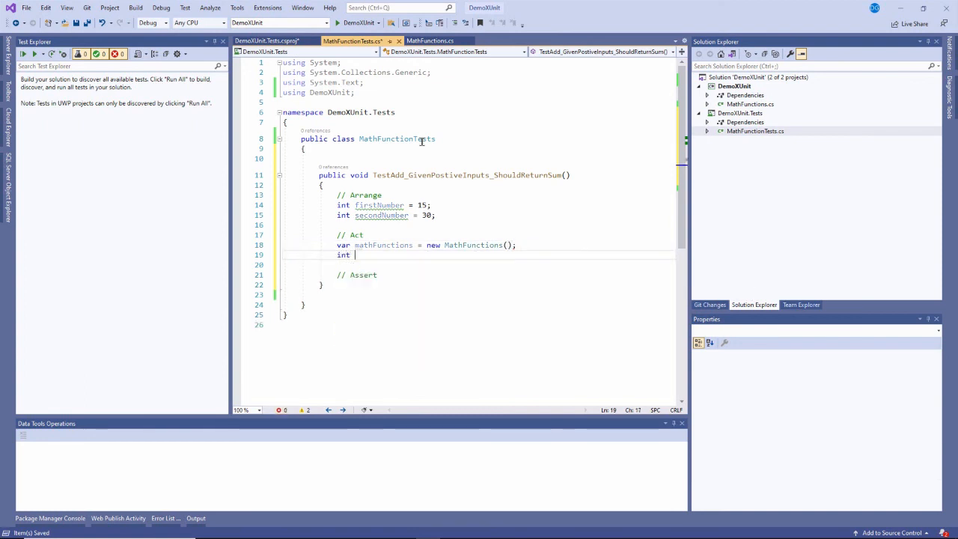
{"action": "type", "text": "result = mathFunctions.Add"}
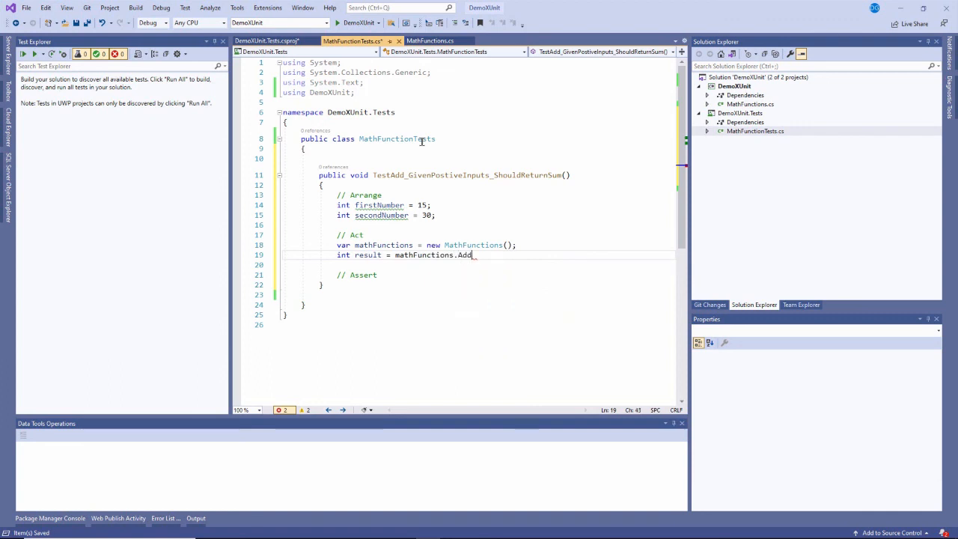
{"action": "type", "text": "(first"}
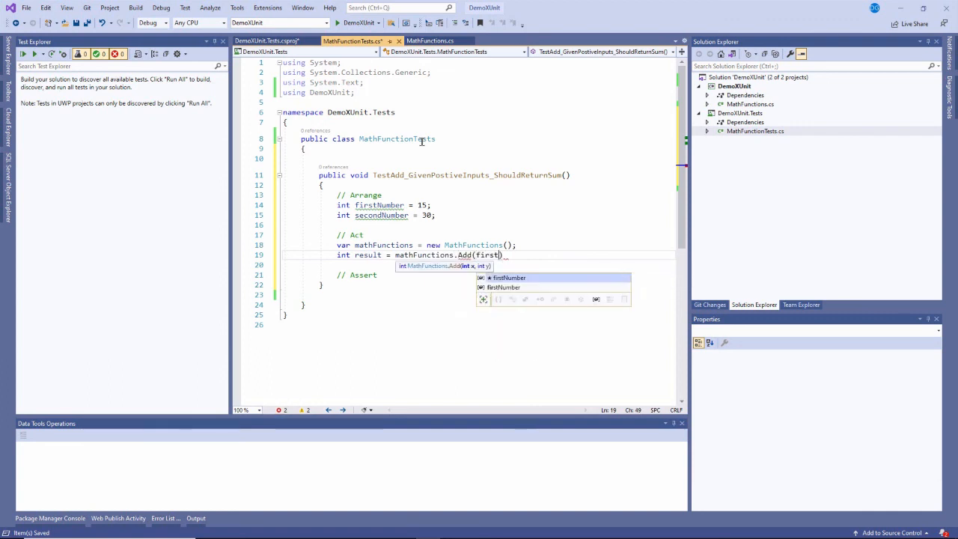
{"action": "type", "text": "Number, secondNumber"}
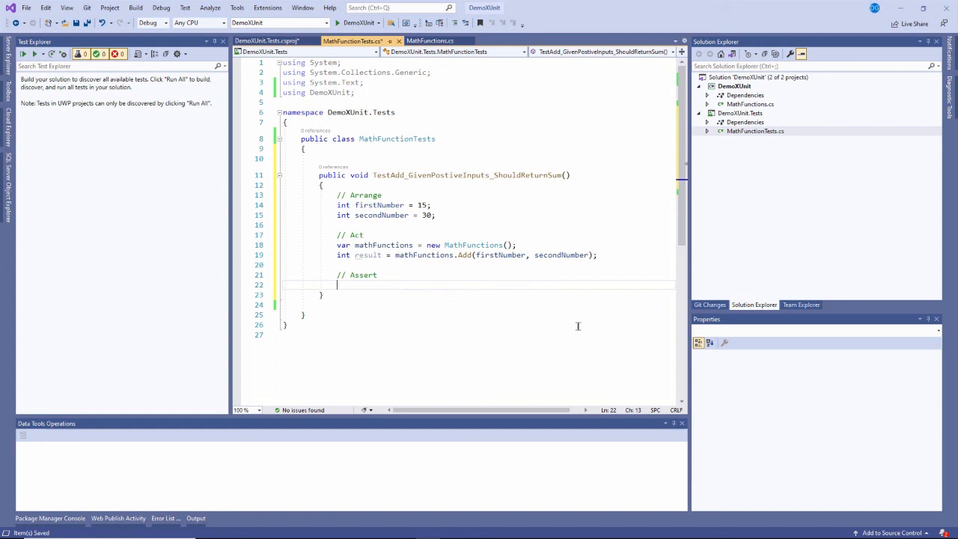
Add Assert.Equal(45, result) under // Assert, importing Xunit via the quick fix
{"action": "type", "text": "Assert"}
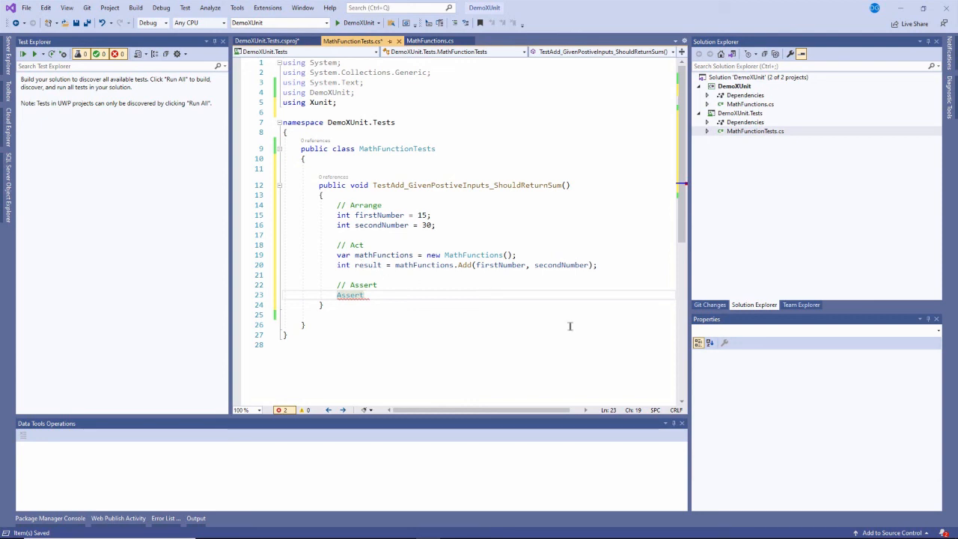
{"action": "type", "text": "."}
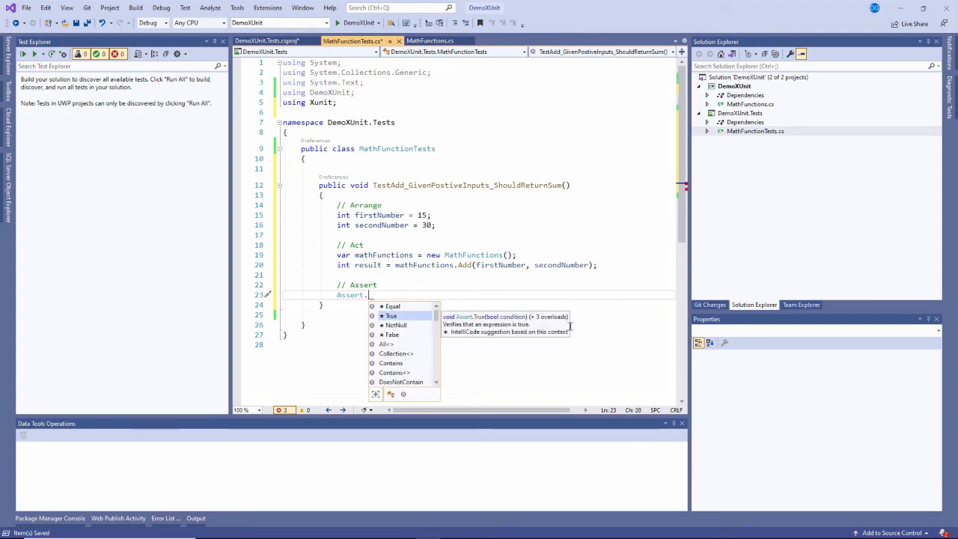
{"action": "left_click", "coordinate": [392, 306]}
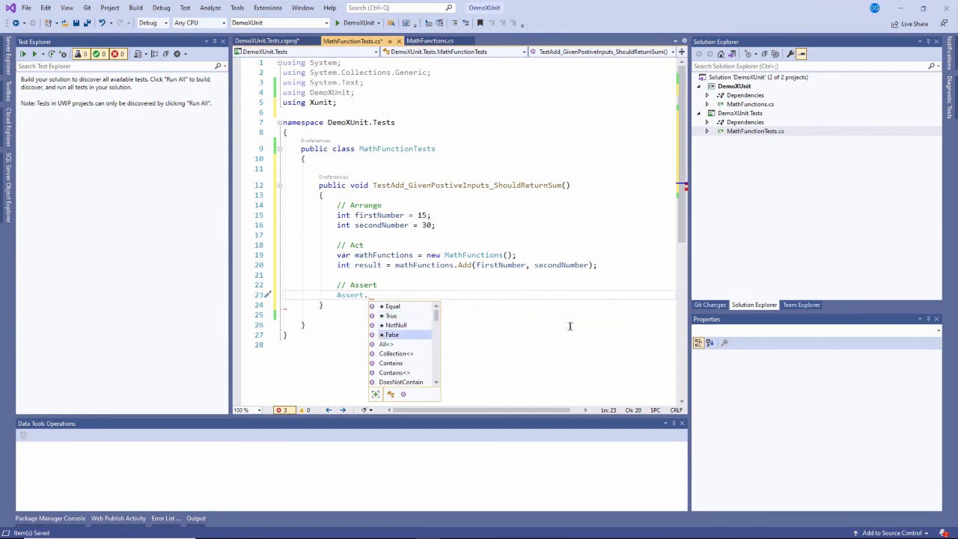
{"action": "mouse_move", "coordinate": [395, 325]}
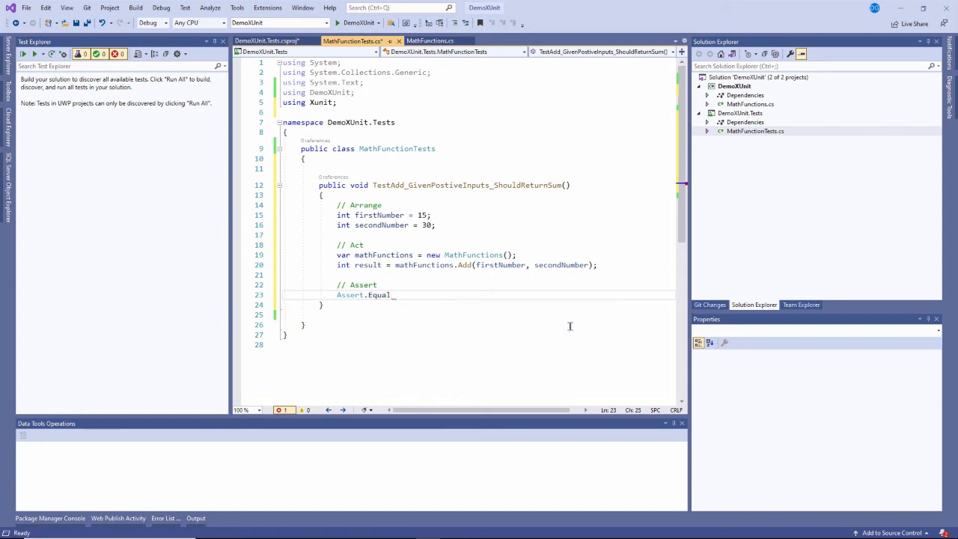
{"action": "type", "text": "()"}
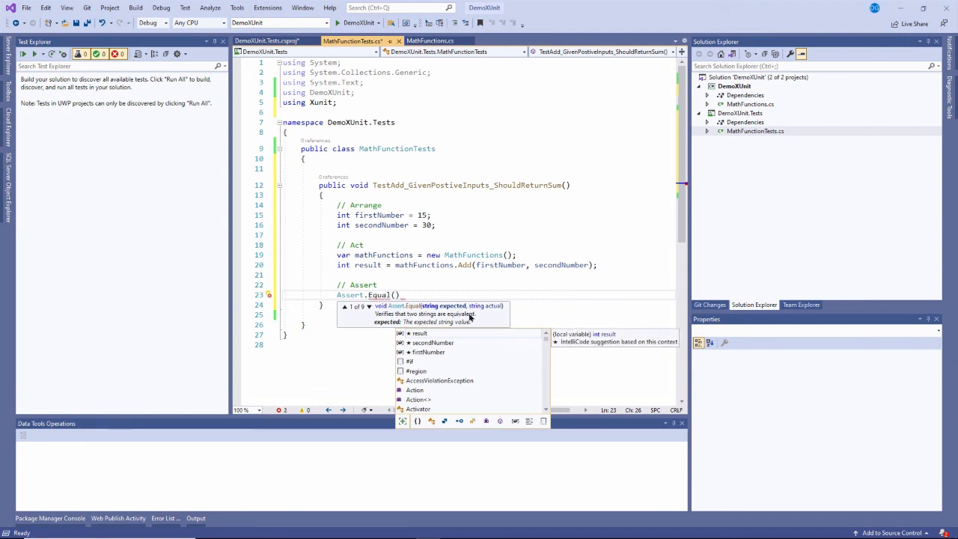
{"action": "type", "text": "45,"}
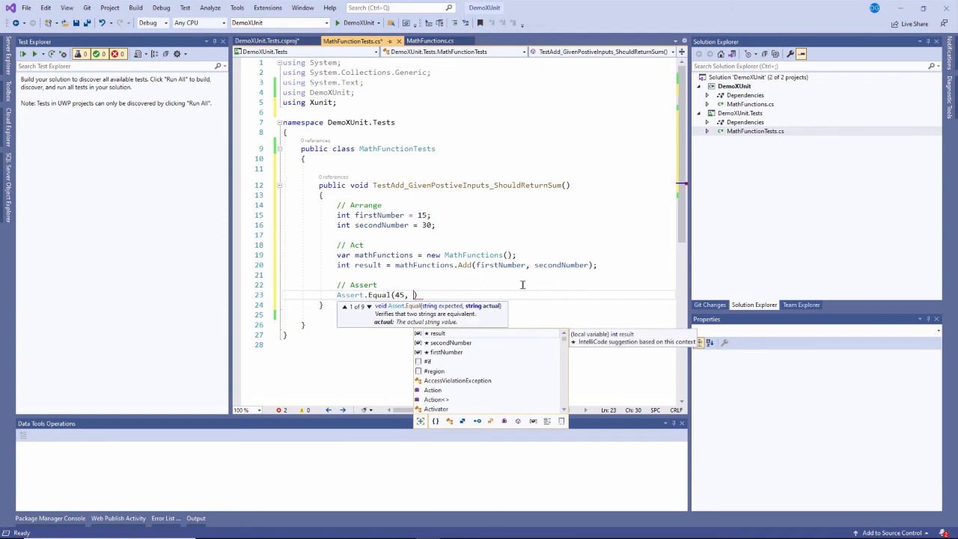
{"action": "type", "text": "result"}
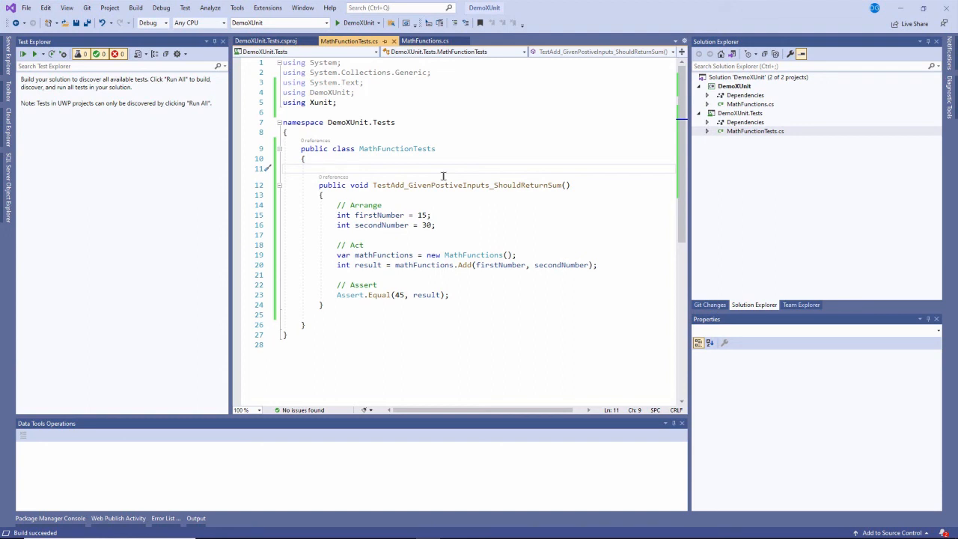
Mark the test method with [Fact] and open Test Explorer from the Test menu
{"action": "type", "text": "[]"}
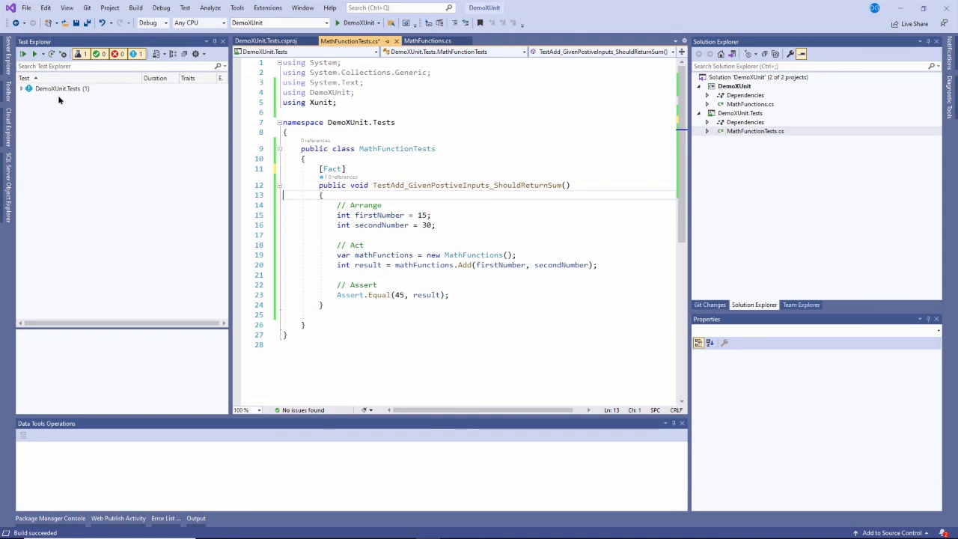
{"action": "left_click", "coordinate": [185, 7]}
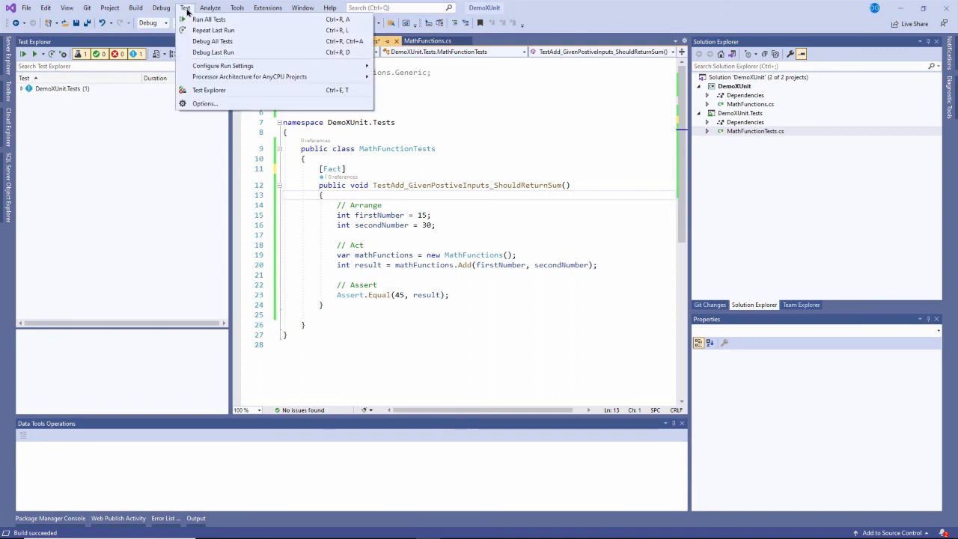
{"action": "mouse_move", "coordinate": [209, 90]}
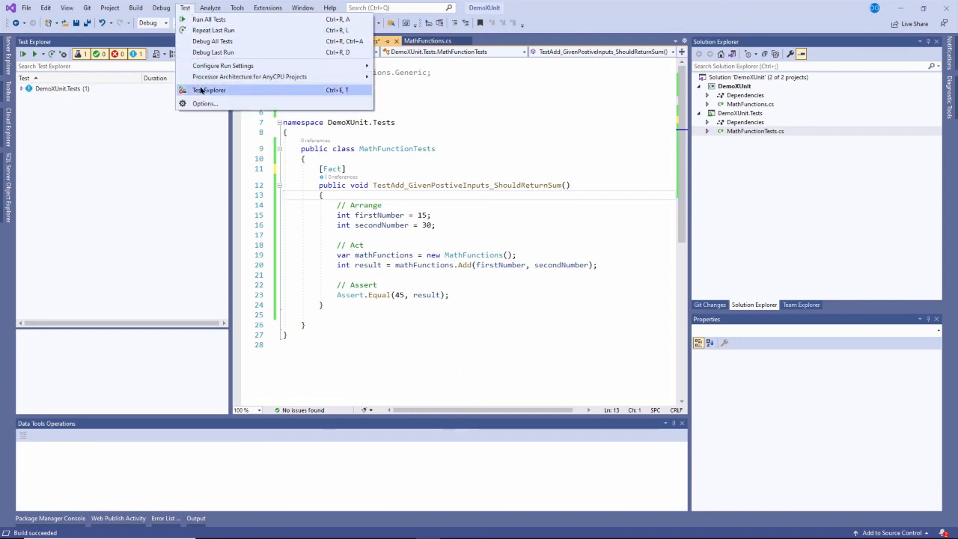
{"action": "left_click", "coordinate": [210, 90]}
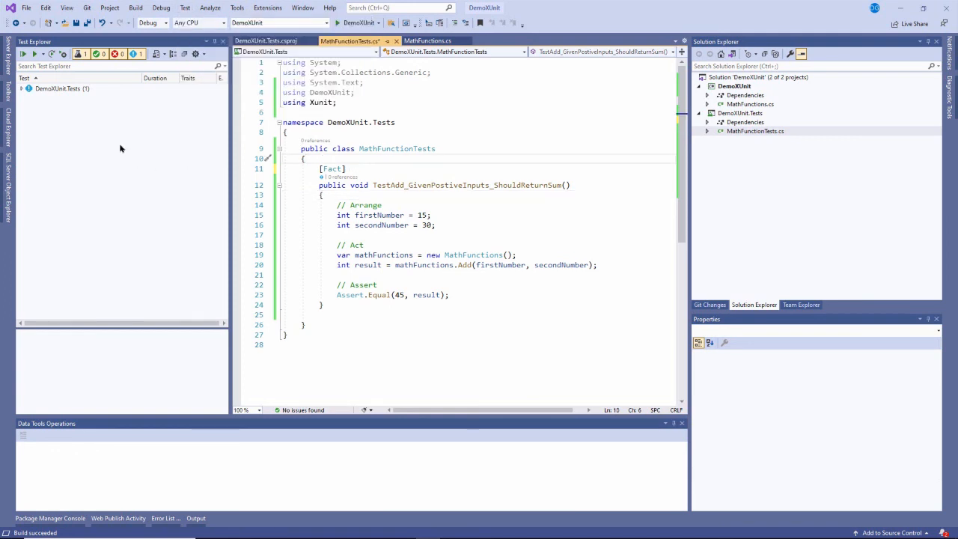
Expand DemoXUnit.Tests and MathFunctionTests in Test Explorer and select TestAdd_GivenPostiveInputs_ShouldReturnSum
{"action": "left_click", "coordinate": [62, 89]}
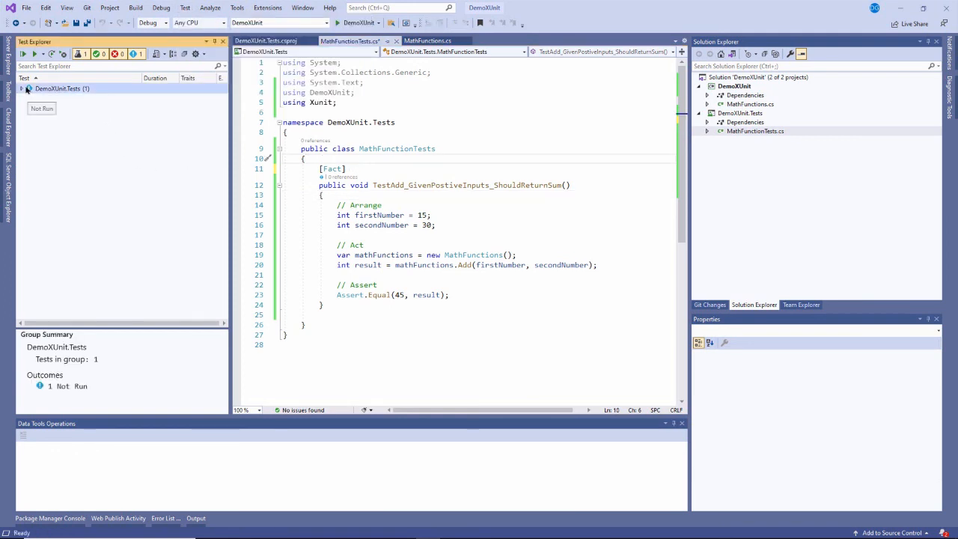
{"action": "left_click", "coordinate": [28, 89]}
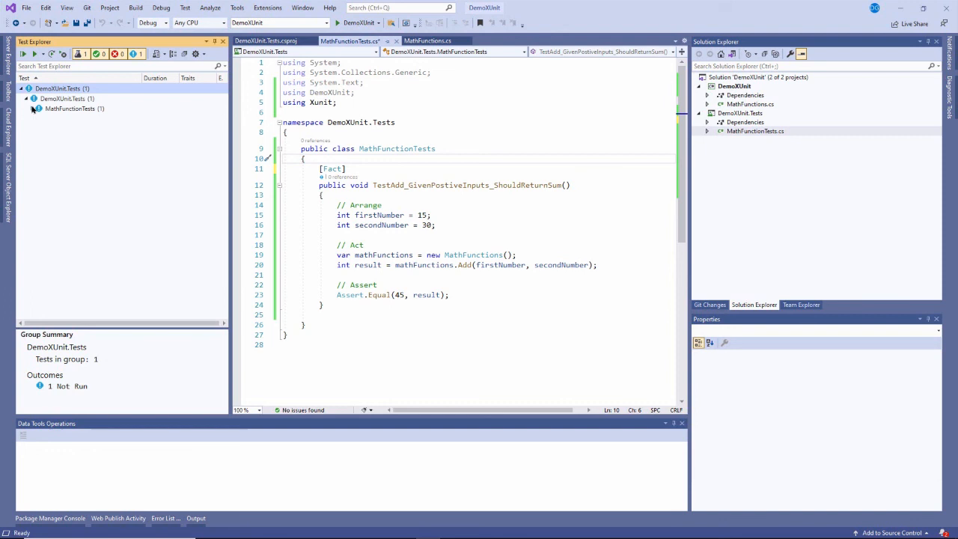
{"action": "left_click", "coordinate": [33, 109]}
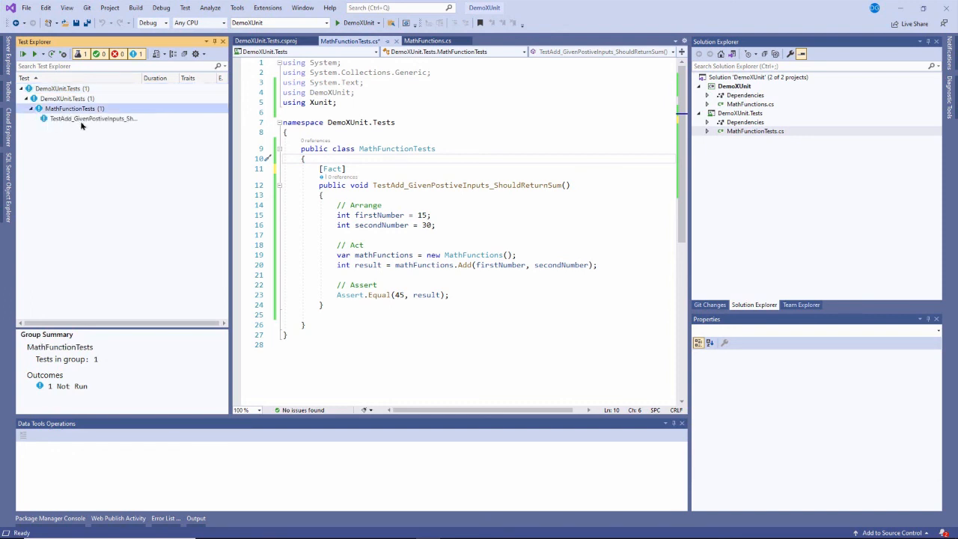
{"action": "left_click", "coordinate": [93, 118]}
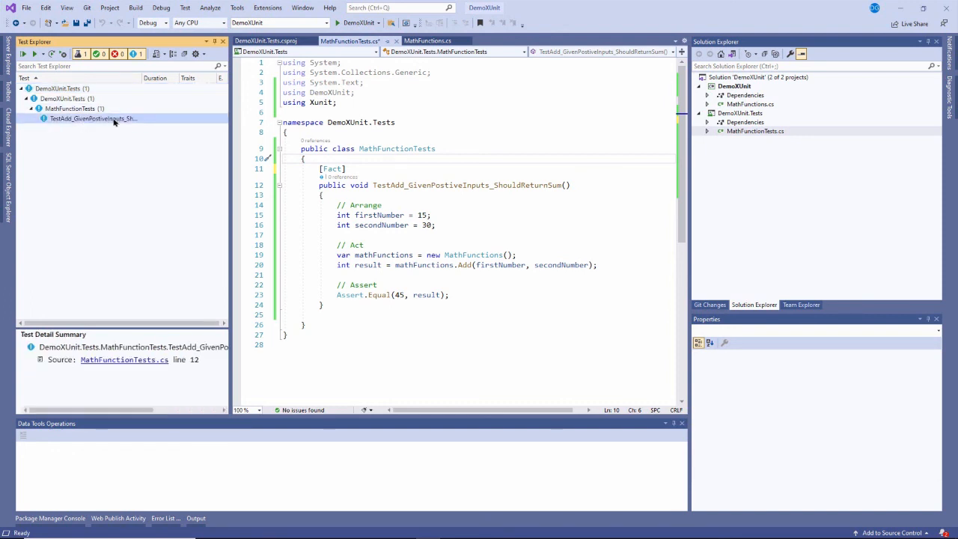
{"action": "left_click", "coordinate": [69, 109]}
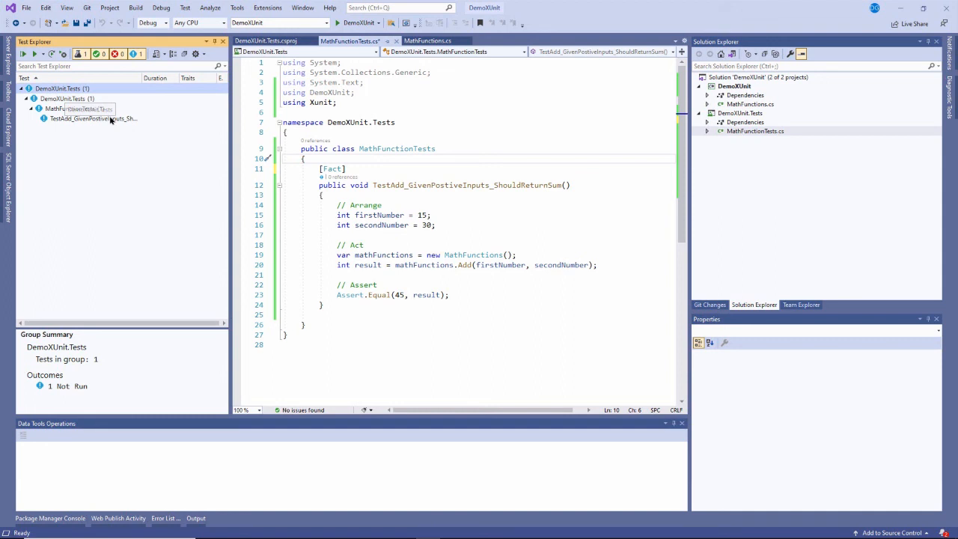
{"action": "right_click", "coordinate": [86, 119]}
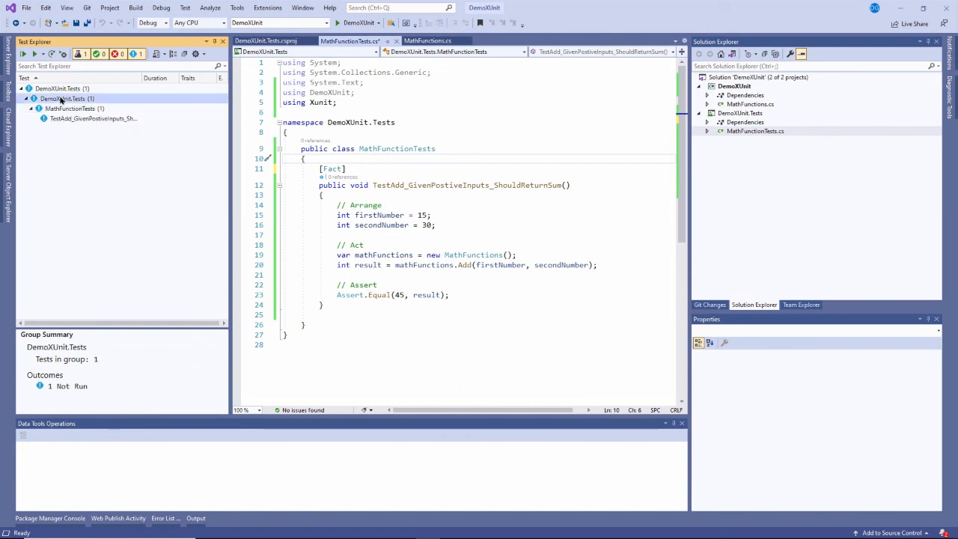
{"action": "left_click", "coordinate": [62, 89]}
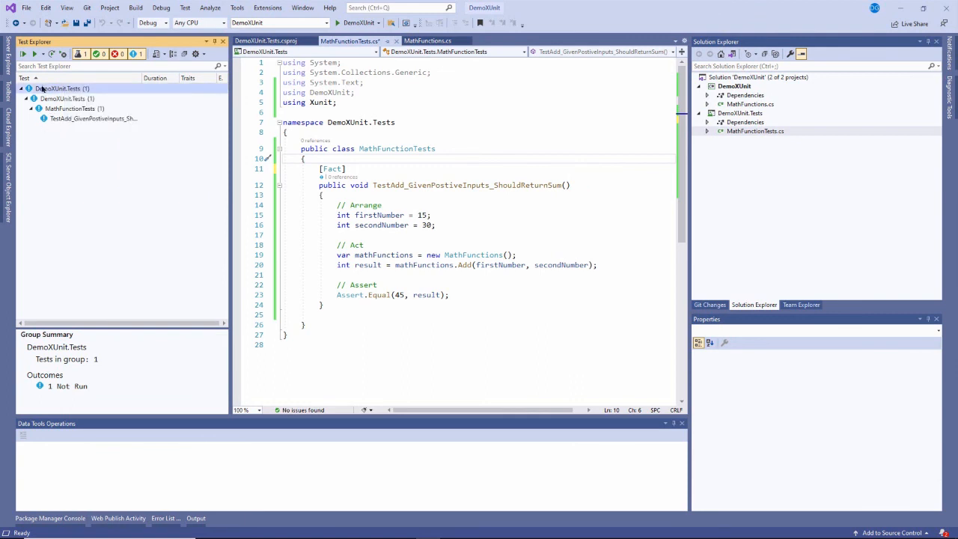
{"action": "mouse_move", "coordinate": [23, 54]}
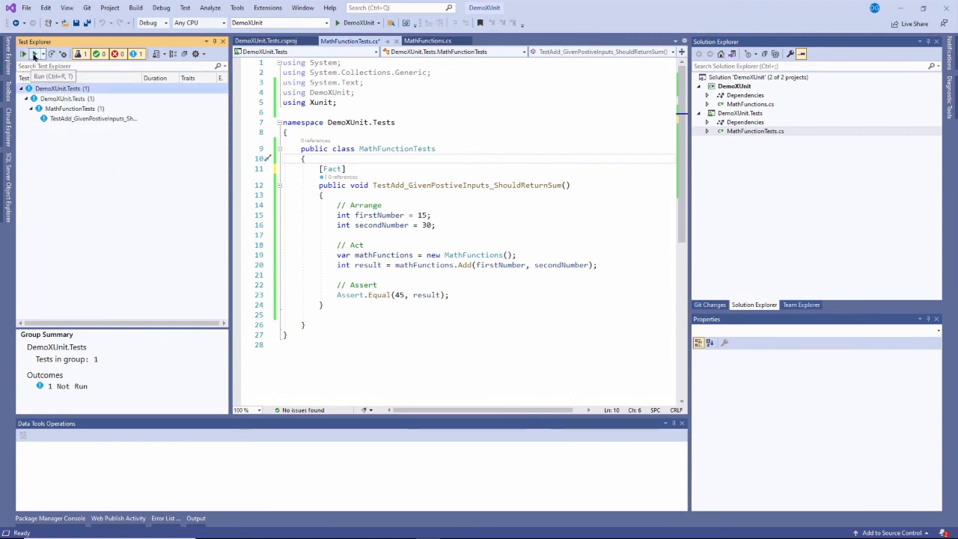
{"action": "mouse_move", "coordinate": [34, 54]}
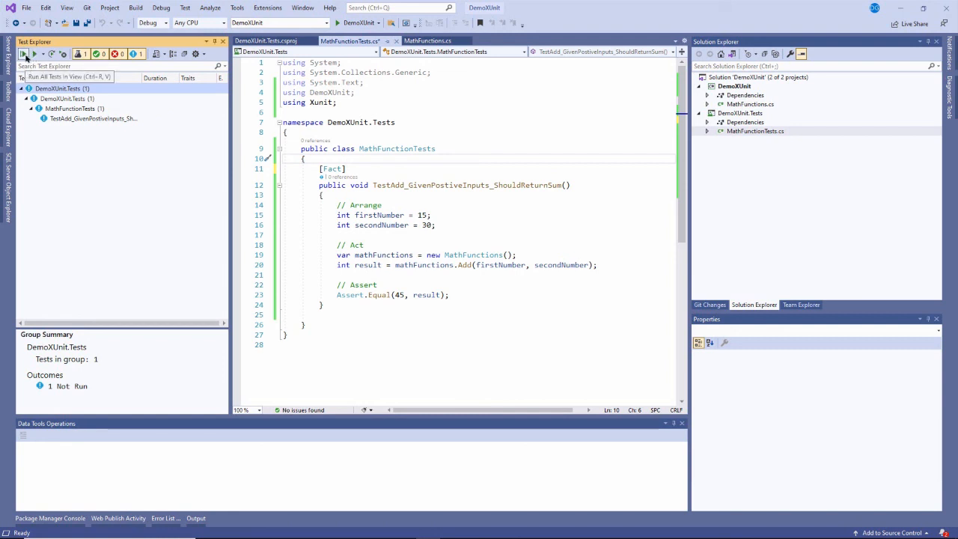
{"action": "mouse_move", "coordinate": [85, 116]}
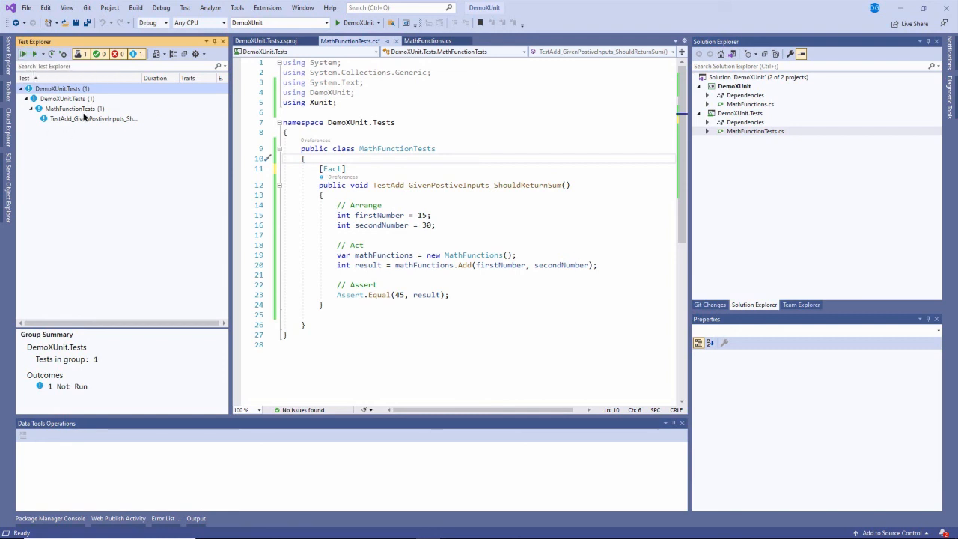
{"action": "mouse_move", "coordinate": [350, 201]}
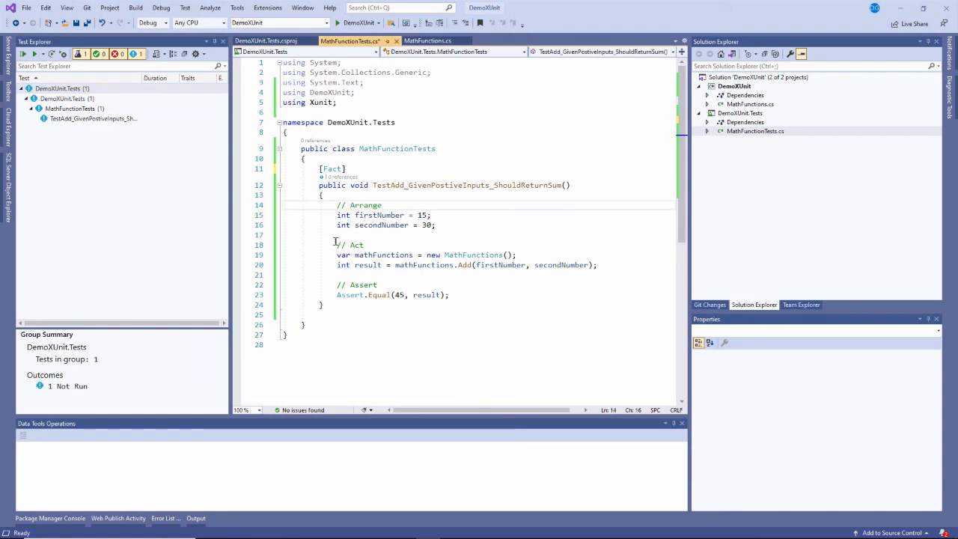
{"action": "mouse_move", "coordinate": [367, 265]}
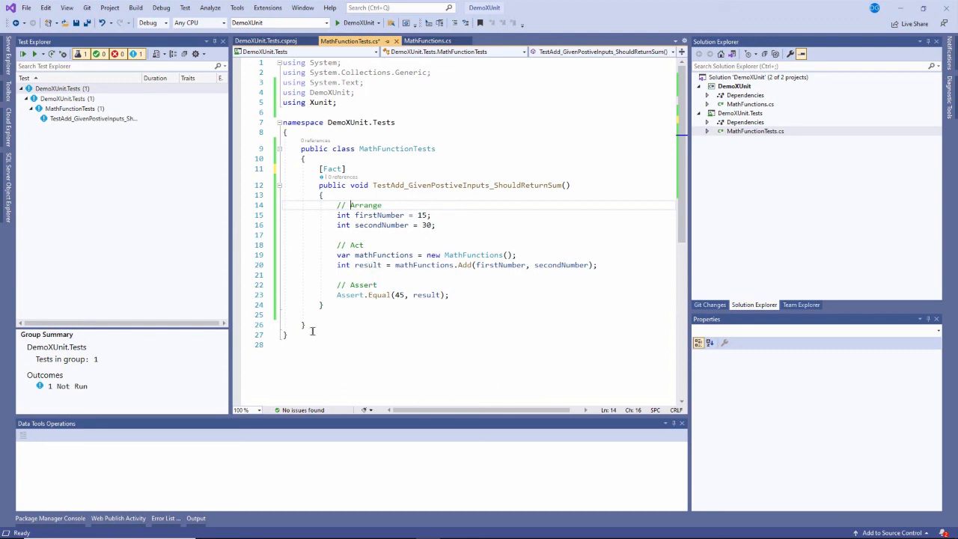
{"action": "left_click", "coordinate": [93, 119]}
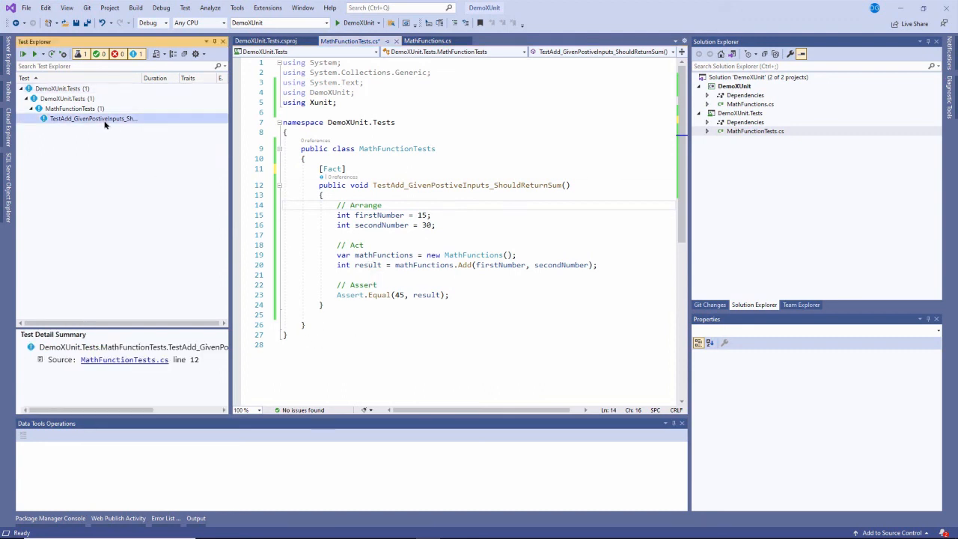
Run the positive-inputs Add test, saving pending changes, then select the DemoXUnit.Tests group
{"action": "right_click", "coordinate": [91, 119]}
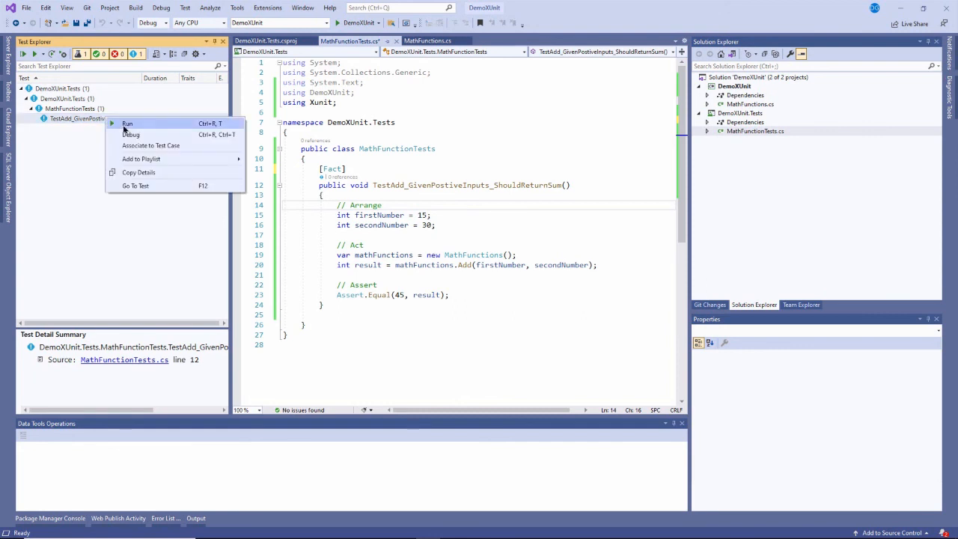
{"action": "left_click", "coordinate": [127, 122]}
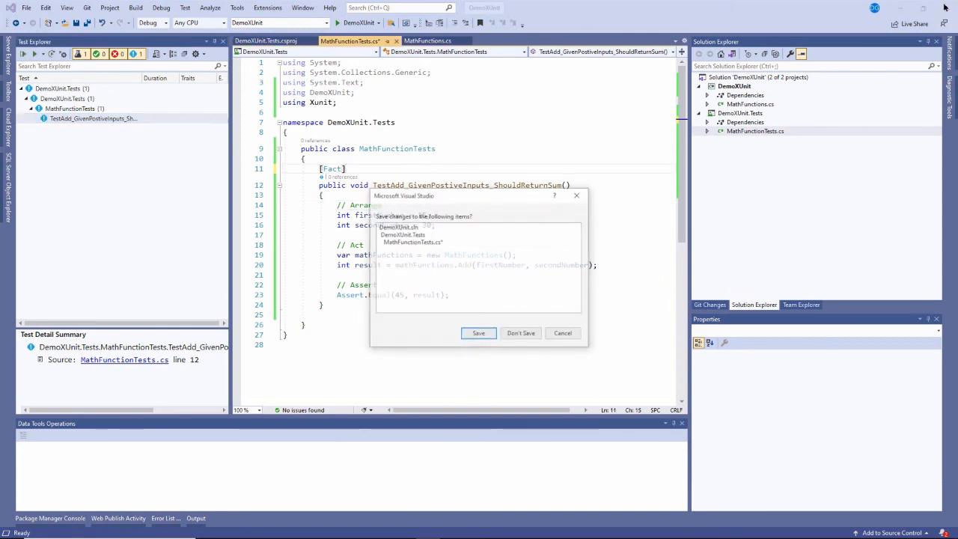
{"action": "left_click", "coordinate": [521, 333]}
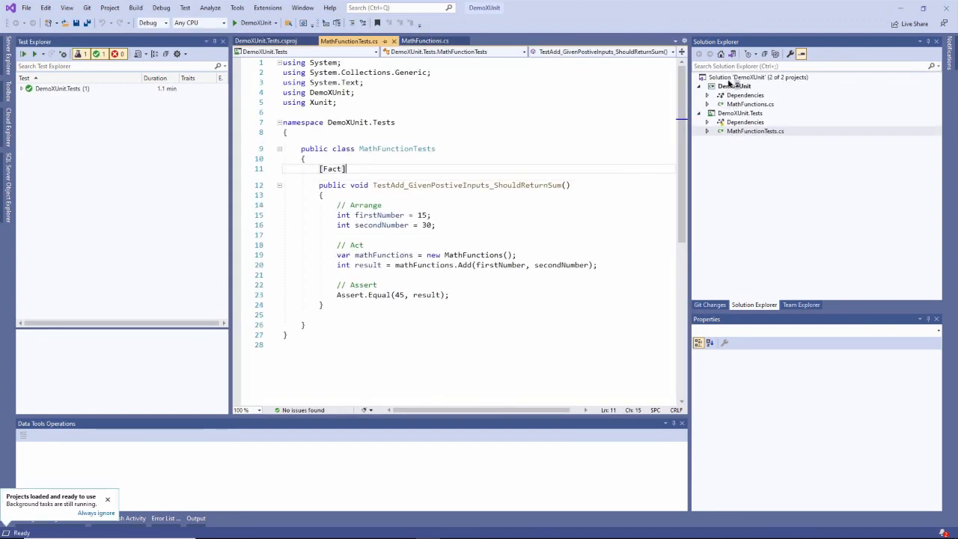
{"action": "right_click", "coordinate": [734, 77]}
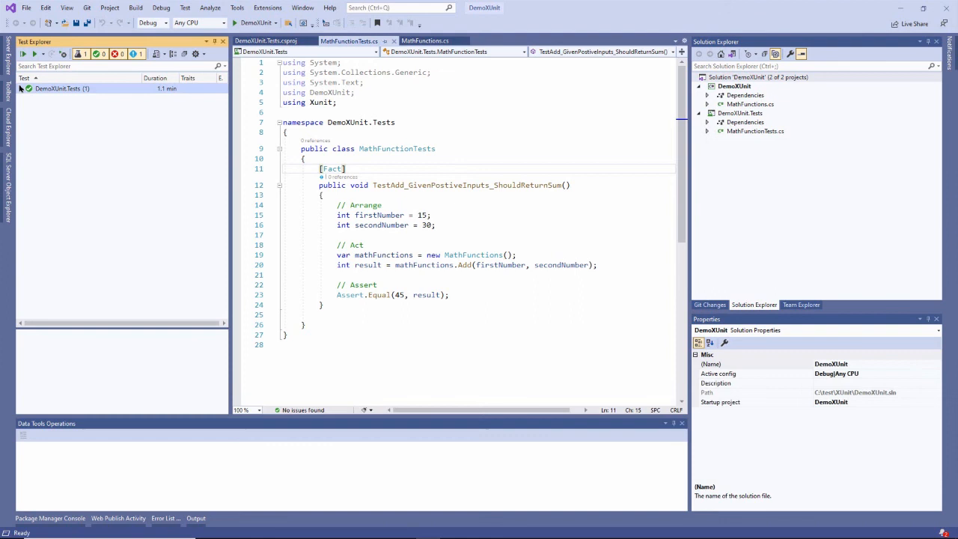
{"action": "left_click", "coordinate": [62, 88]}
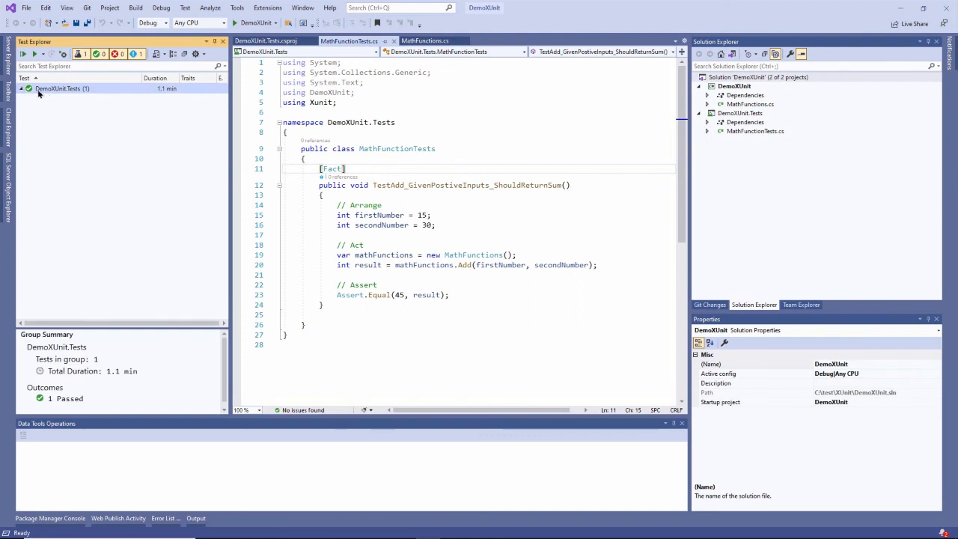
{"action": "mouse_move", "coordinate": [45, 88]}
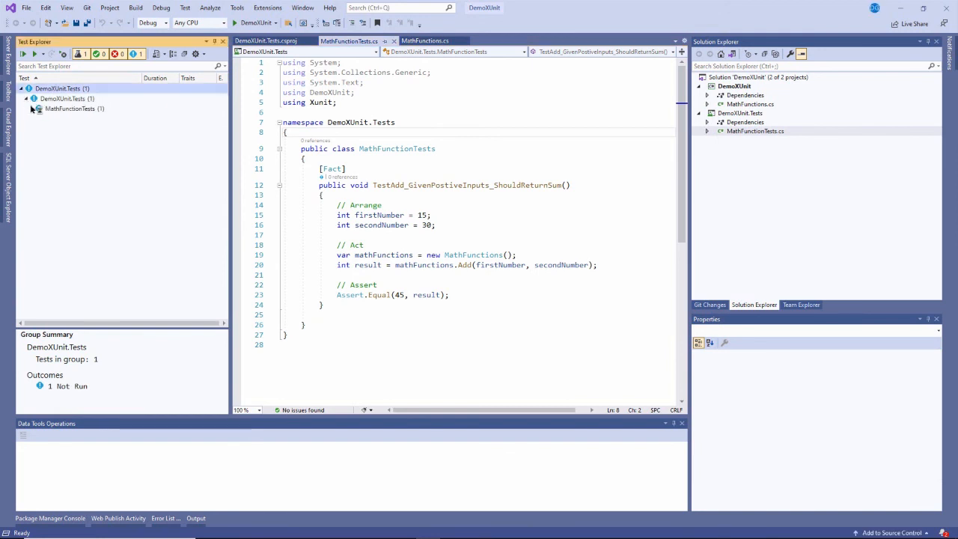
Expand MathFunctionTests and run the positive-inputs Add test, which passes in 3 ms
{"action": "left_click", "coordinate": [34, 108]}
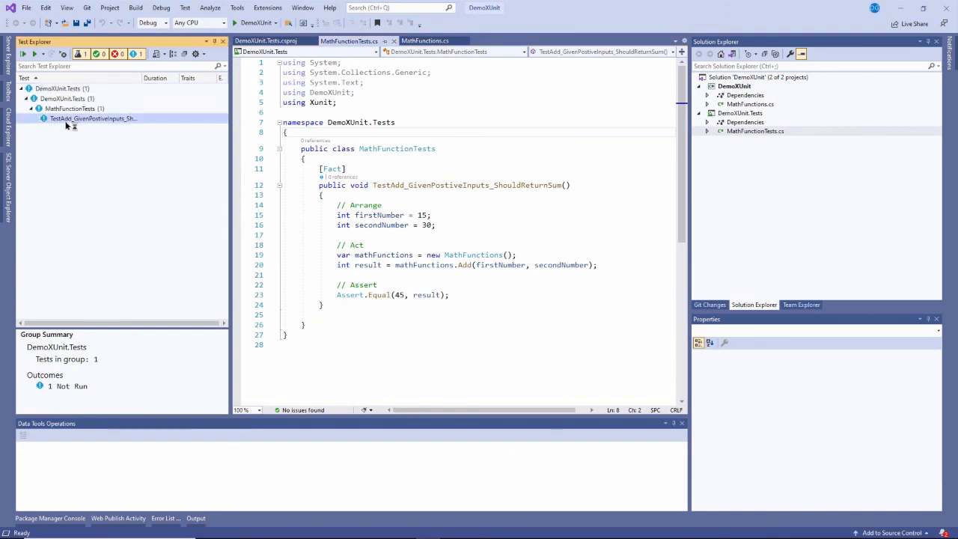
{"action": "left_click", "coordinate": [22, 53]}
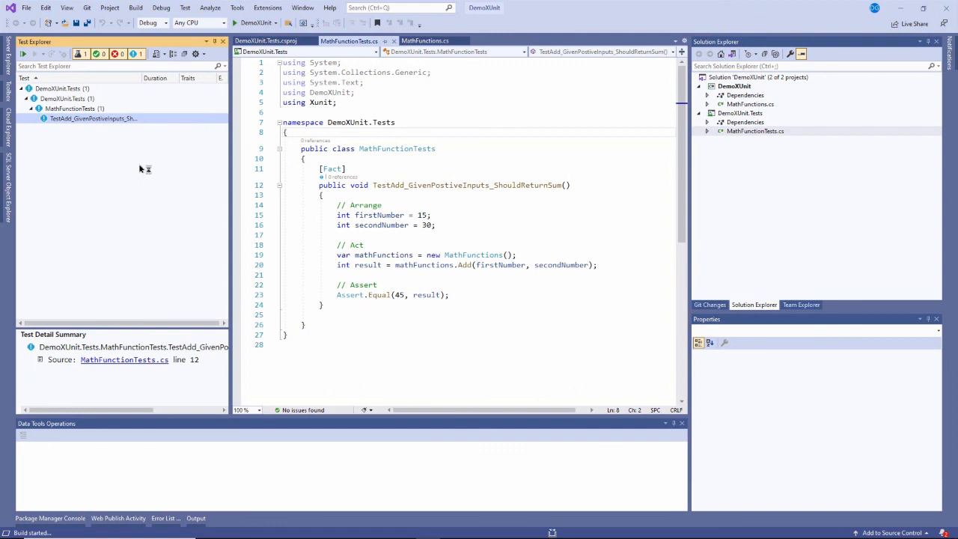
{"action": "left_click", "coordinate": [22, 53]}
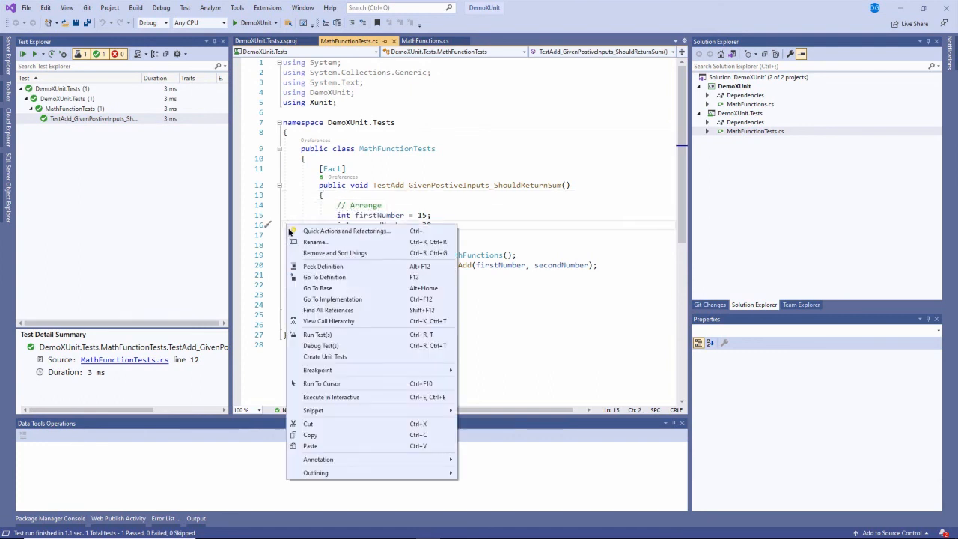
{"action": "mouse_move", "coordinate": [321, 345]}
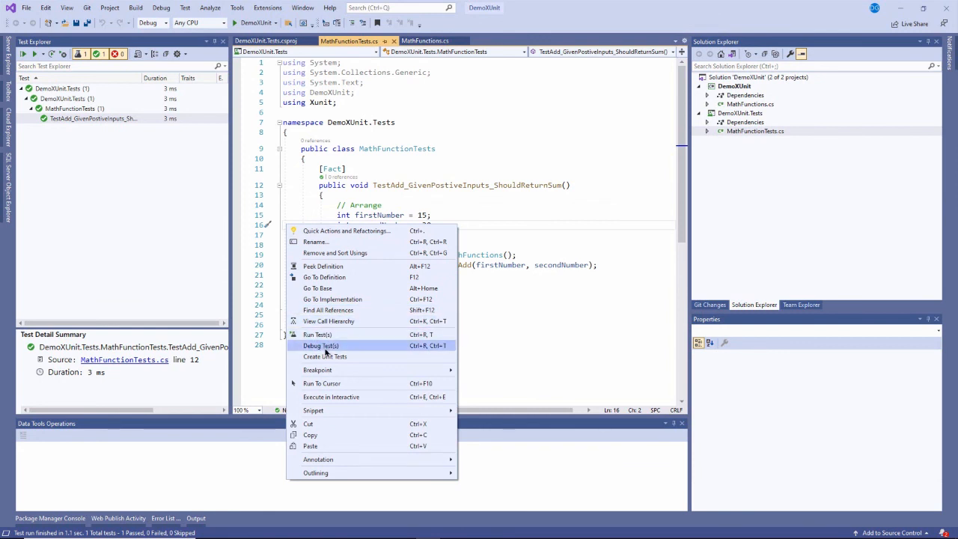
{"action": "mouse_move", "coordinate": [378, 345]}
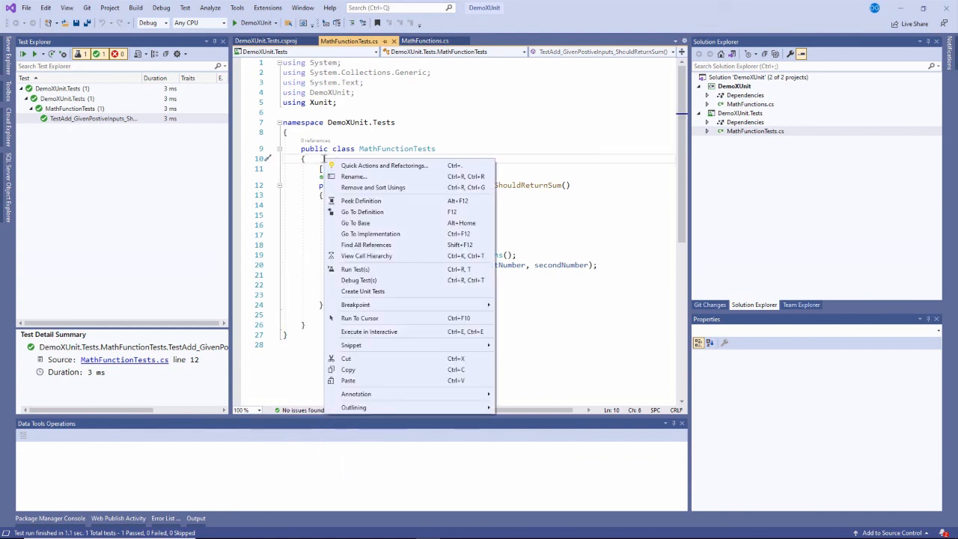
{"action": "mouse_move", "coordinate": [359, 358]}
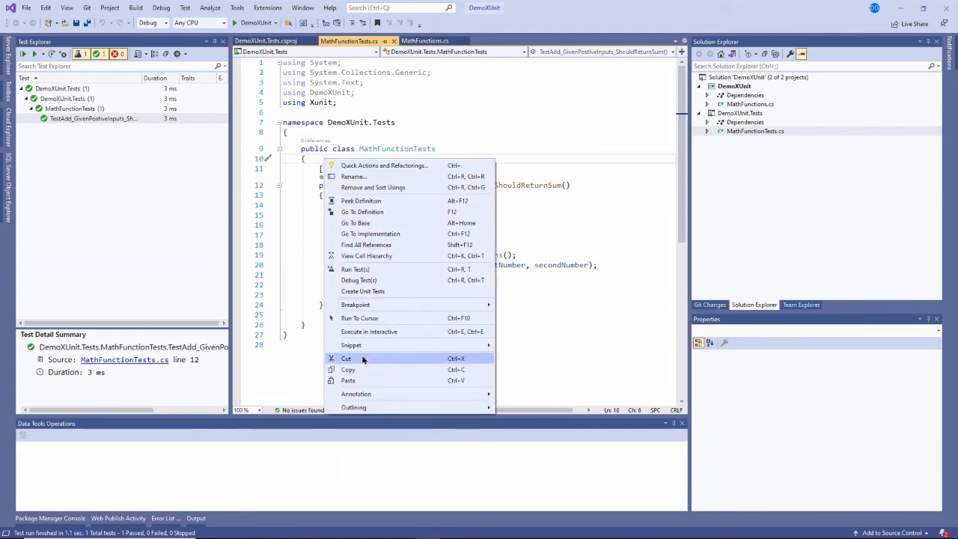
{"action": "mouse_move", "coordinate": [364, 269]}
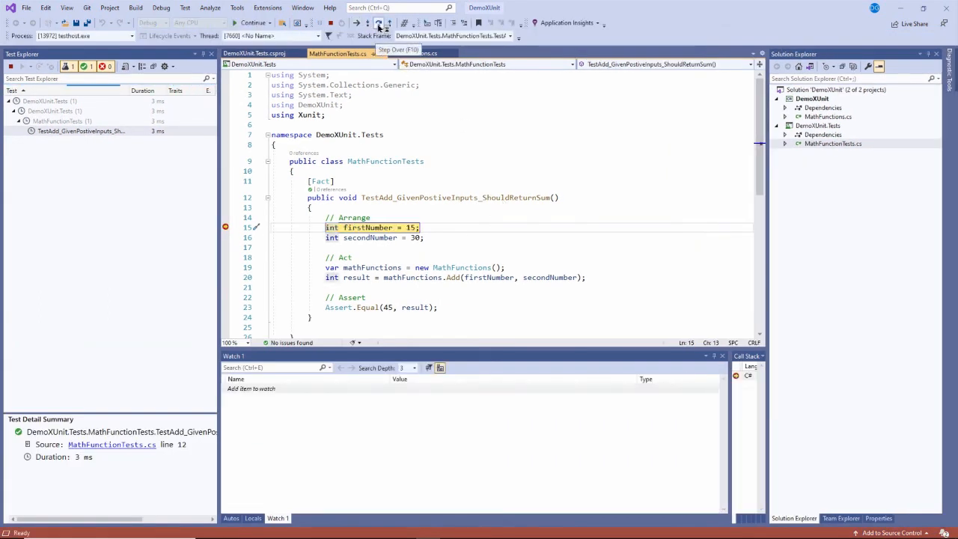
Step through the positive-inputs test to its assert, then continue until it passes
{"action": "left_click", "coordinate": [379, 23]}
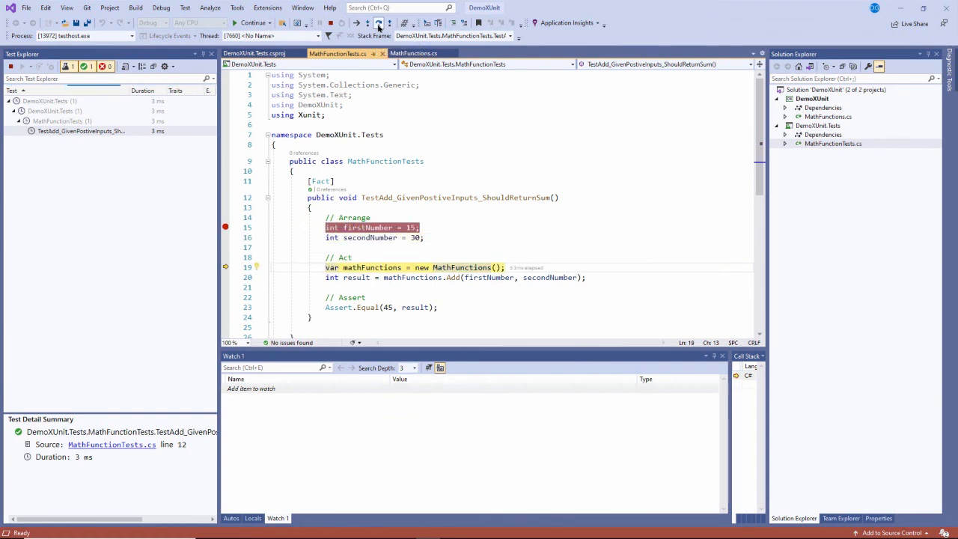
{"action": "left_click", "coordinate": [358, 23]}
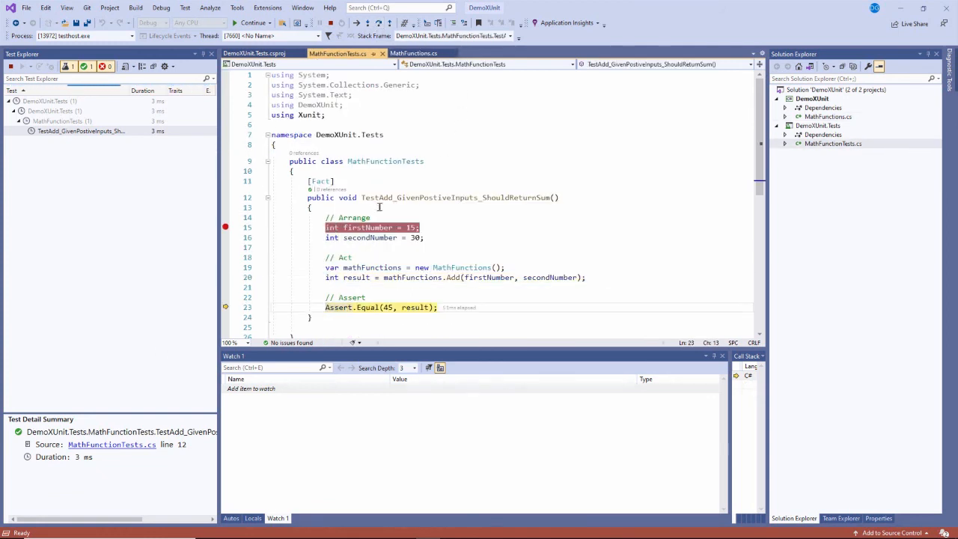
{"action": "mouse_move", "coordinate": [367, 227]}
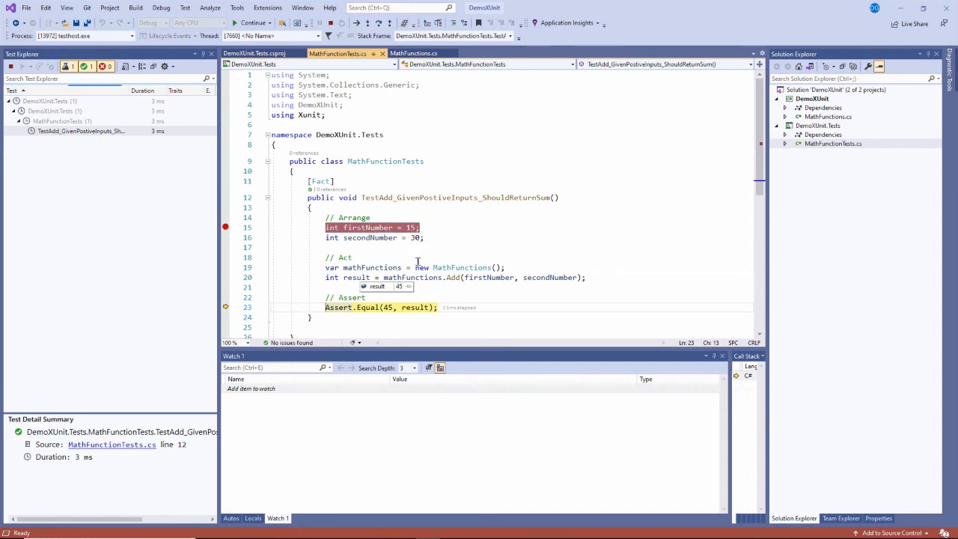
{"action": "left_click", "coordinate": [251, 22]}
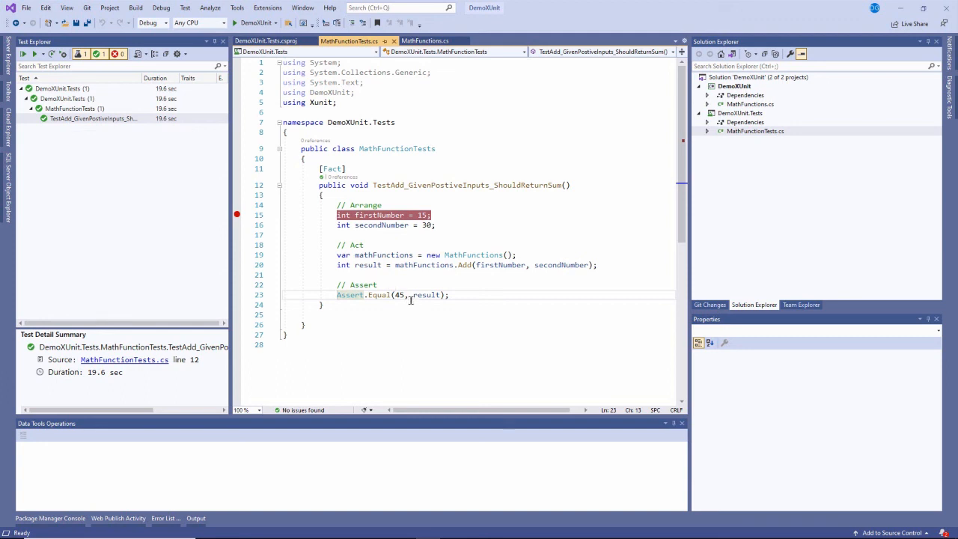
In MathFunctions.cs, change the Add method's + to - and save
{"action": "left_click", "coordinate": [424, 41]}
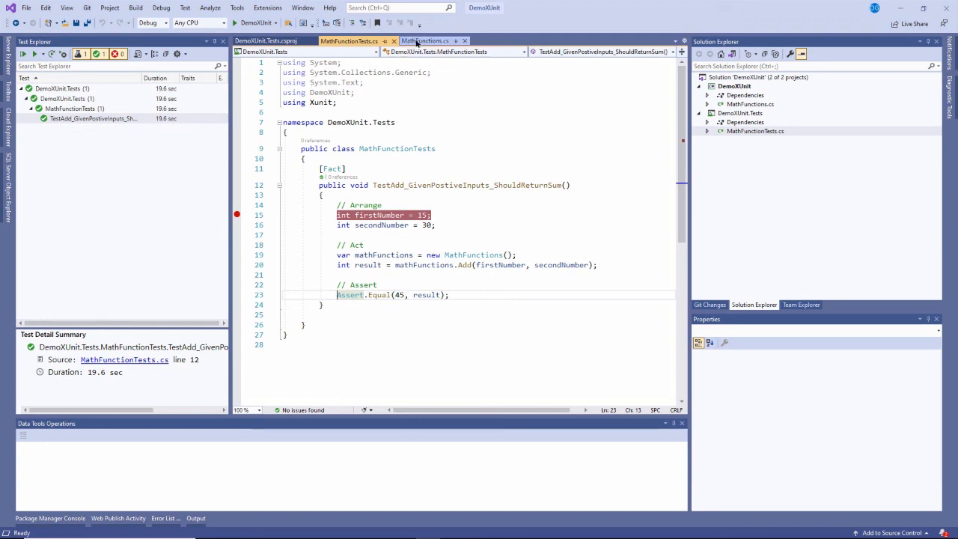
{"action": "left_click", "coordinate": [425, 41]}
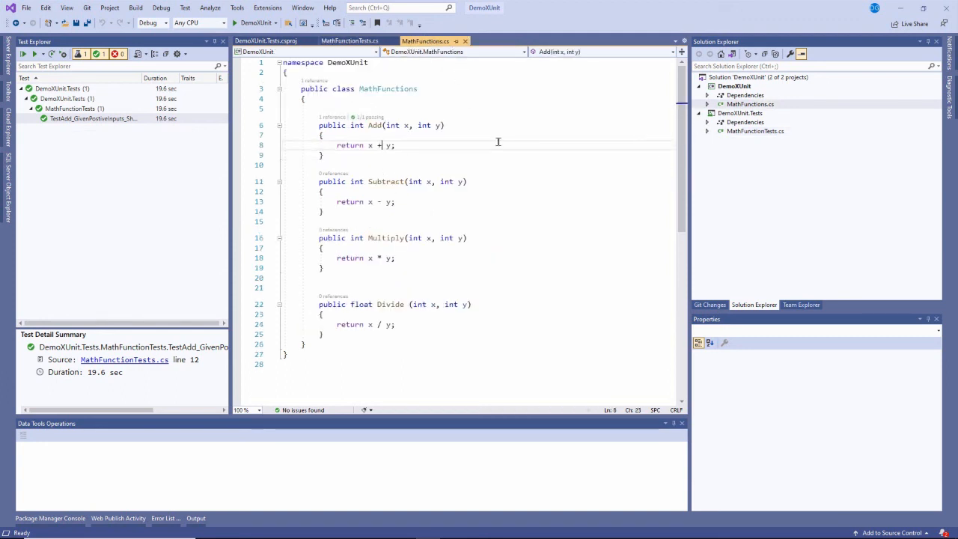
{"action": "type", "text": "-"}
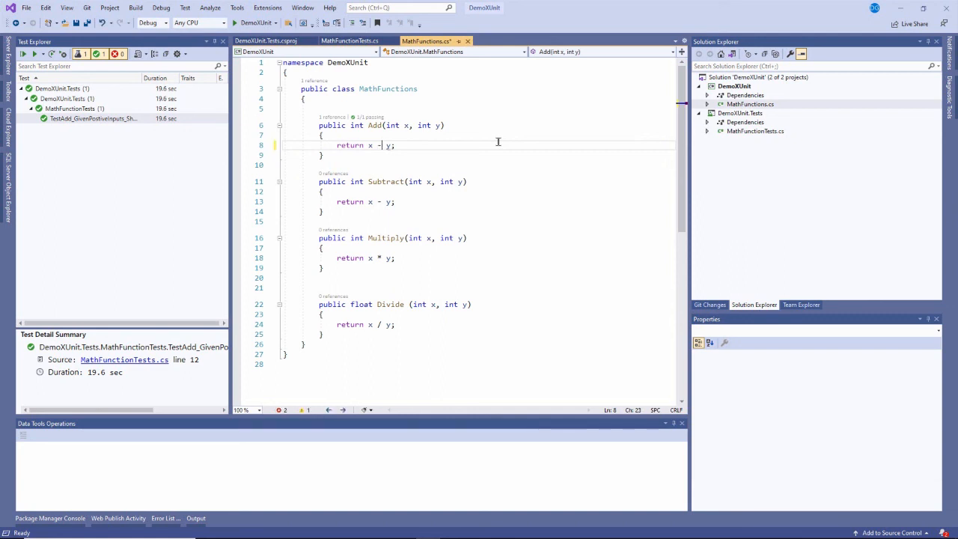
{"action": "key", "text": "ctrl+s"}
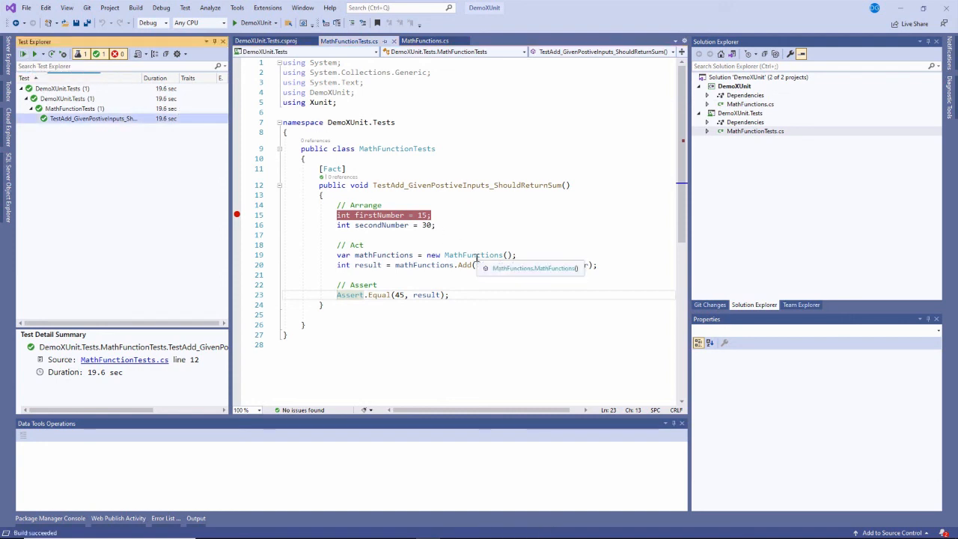
Rerun the test and read its failure: expected 45, actual -15; begin reverting
{"action": "left_click", "coordinate": [34, 53]}
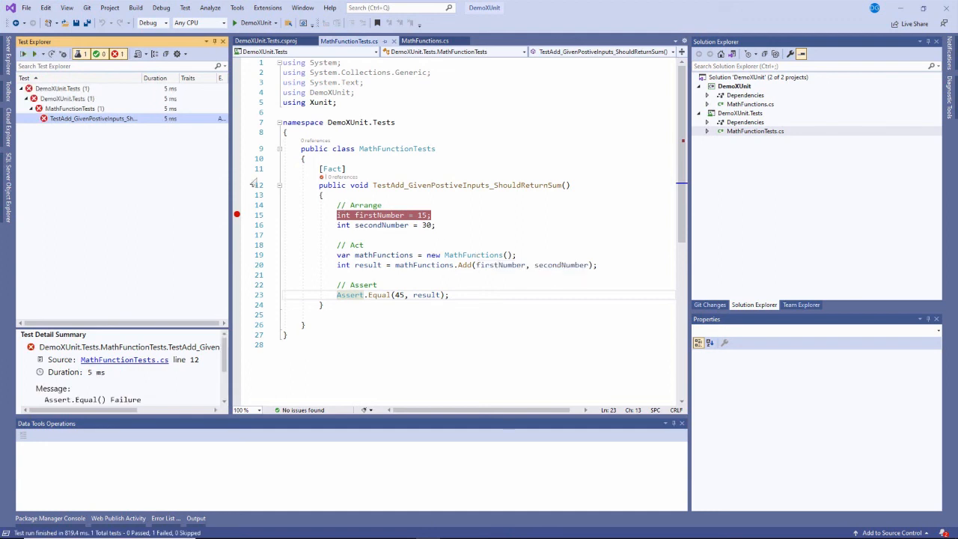
{"action": "left_click", "coordinate": [92, 118]}
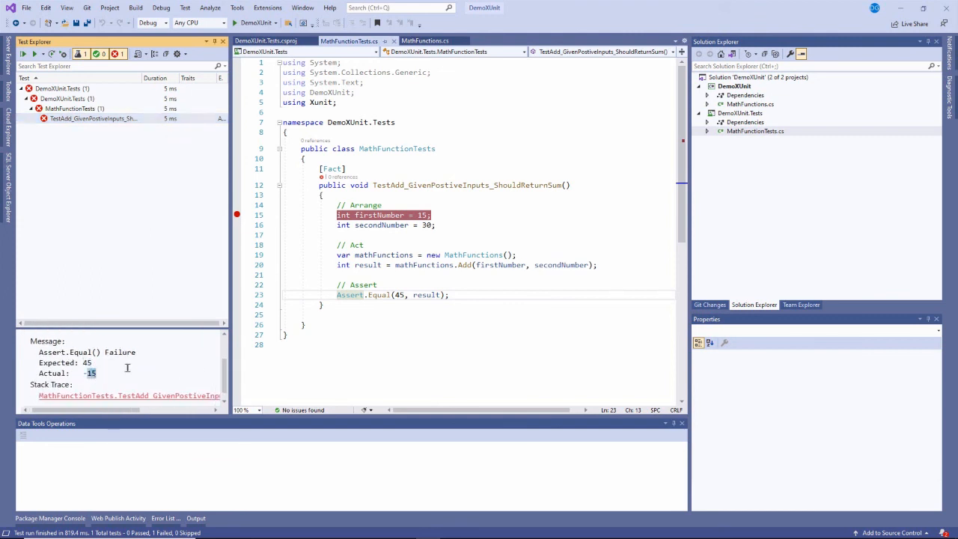
{"action": "left_click", "coordinate": [468, 216]}
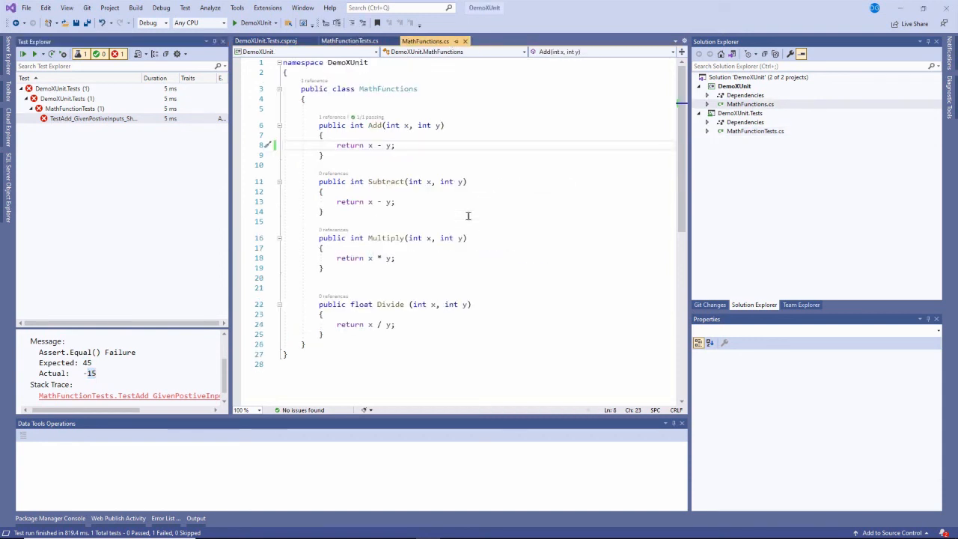
{"action": "key", "text": "Backspace"}
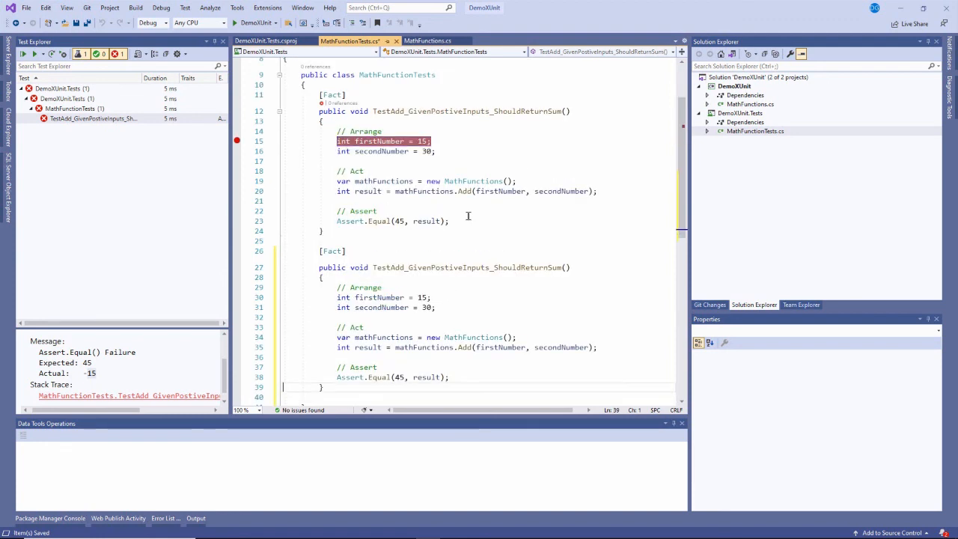
Add the negative (-45) and mixed (15) Add tests and confirm all three pass
{"action": "scroll", "scroll_direction": "down", "scroll_amount": 3}
{"action": "type", "text": "Nega"}
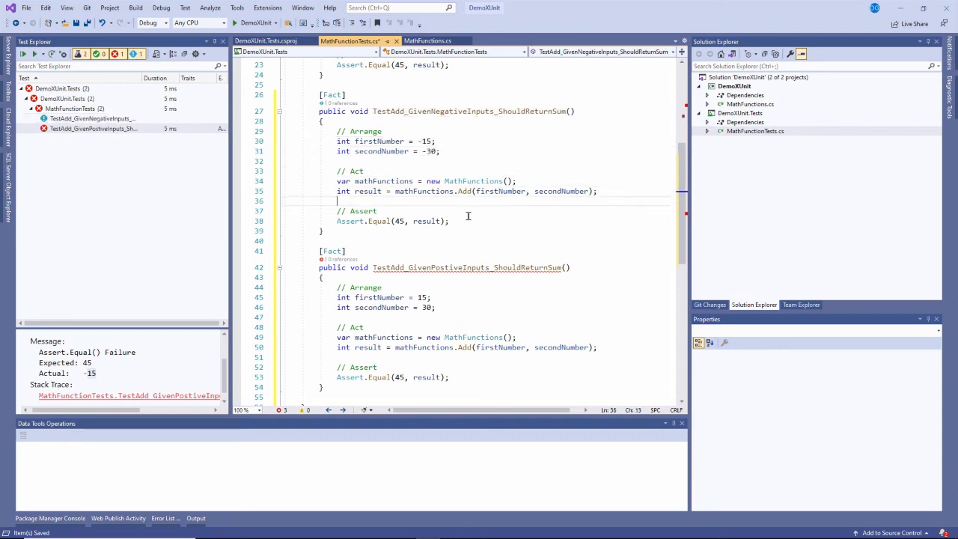
{"action": "type", "text": "-"}
{"action": "left_click", "coordinate": [445, 267]}
{"action": "type", "text": "Mixed"}
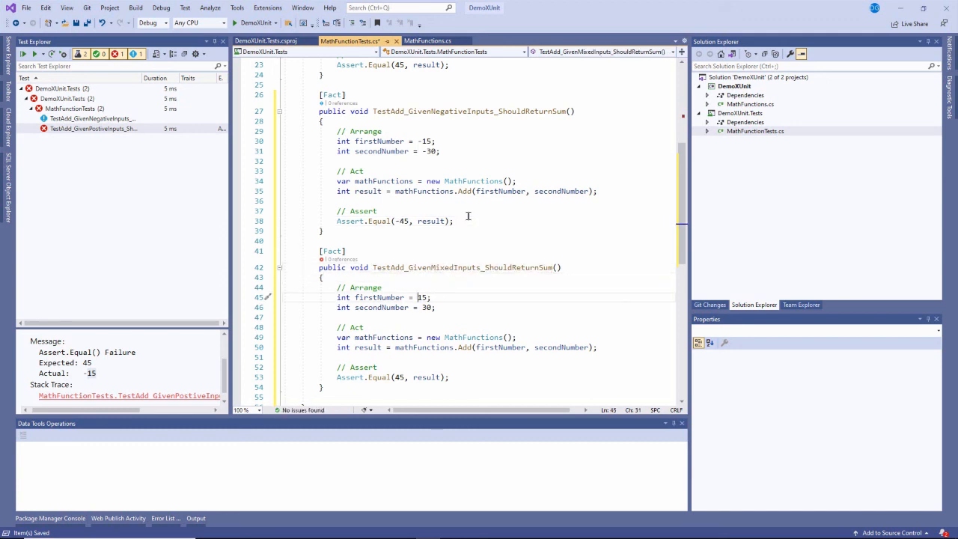
{"action": "type", "text": "-"}
{"action": "left_click", "coordinate": [394, 378]}
{"action": "type", "text": "1"}
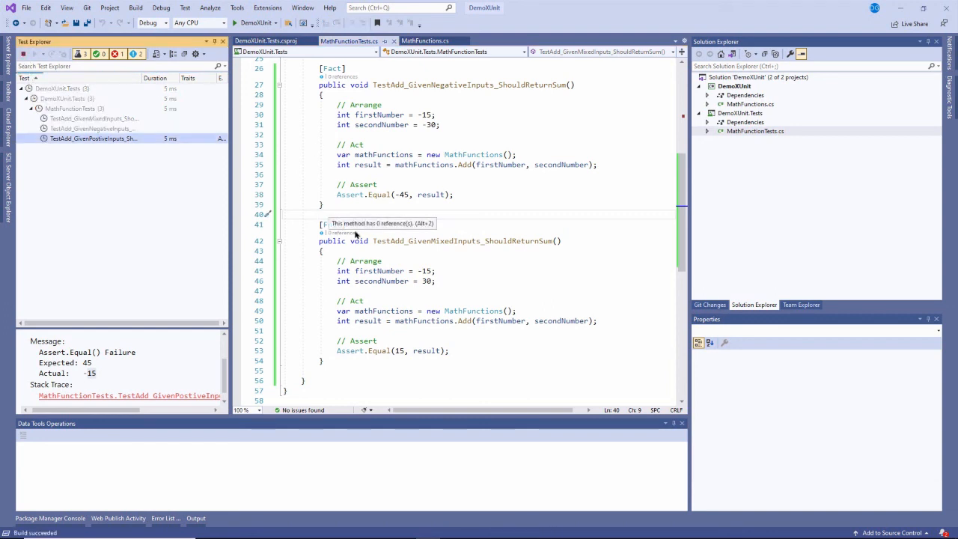
{"action": "left_click", "coordinate": [23, 53]}
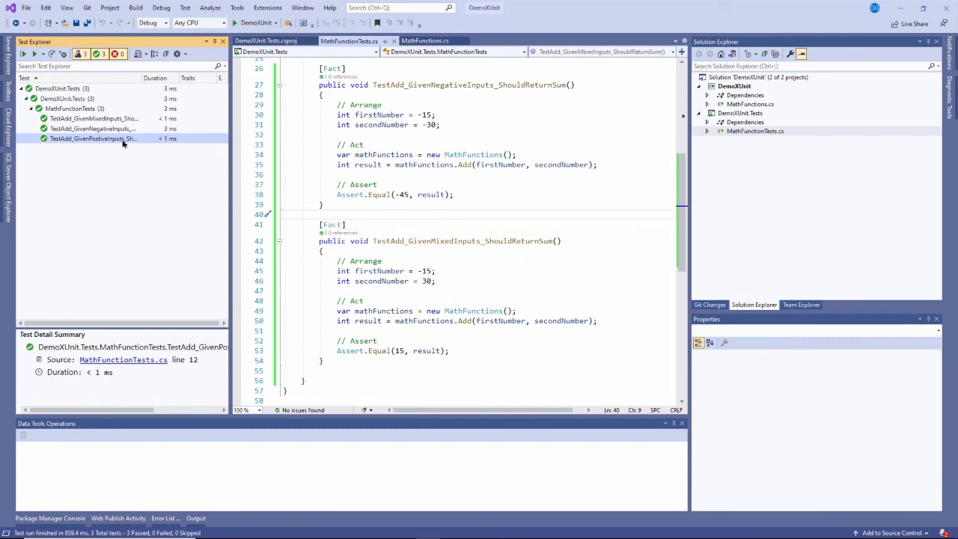